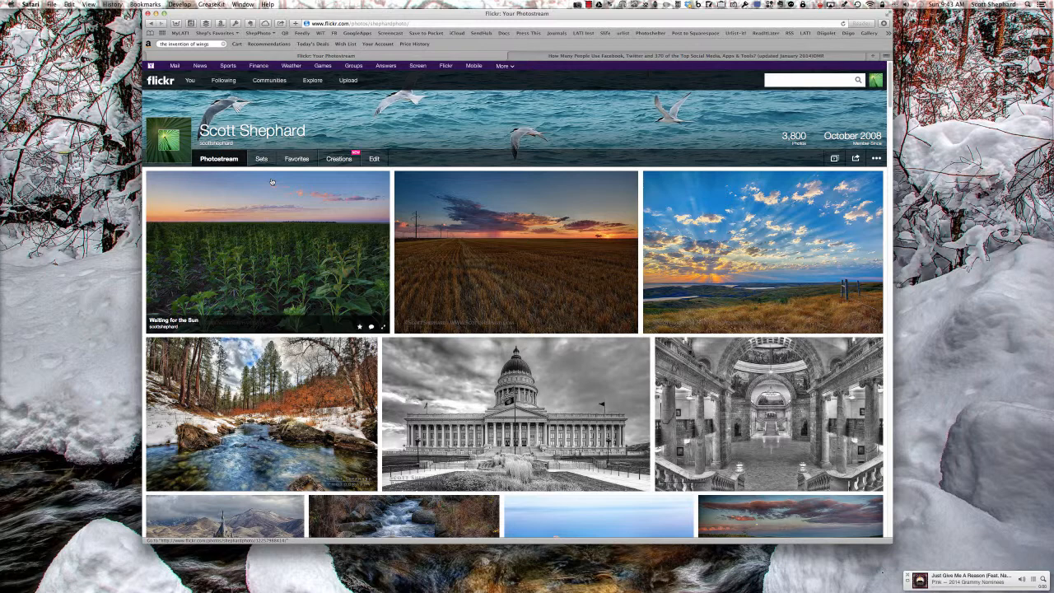
mouse_move(254, 205)
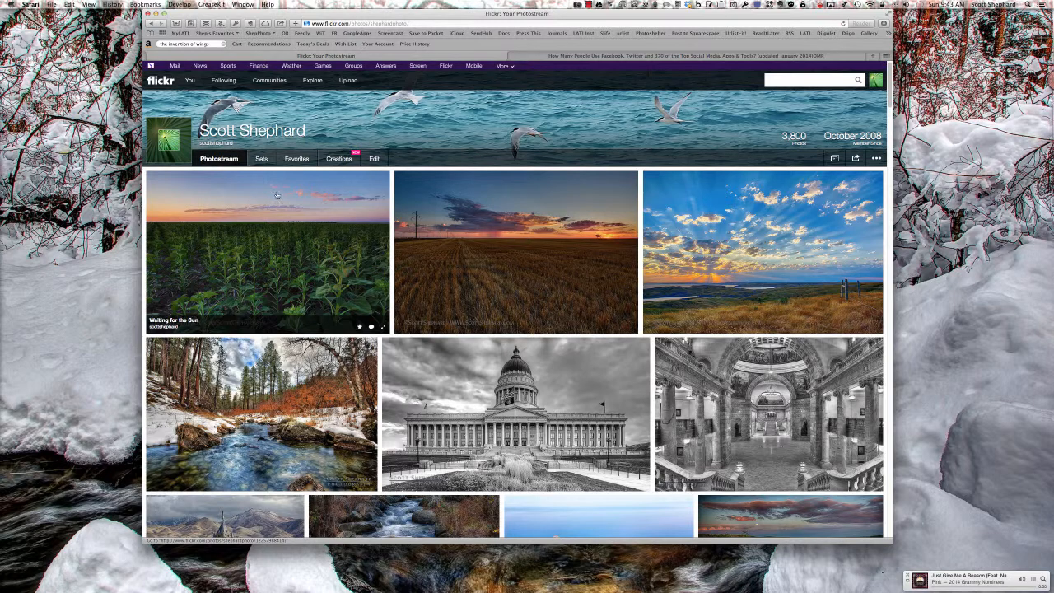
mouse_move(249, 195)
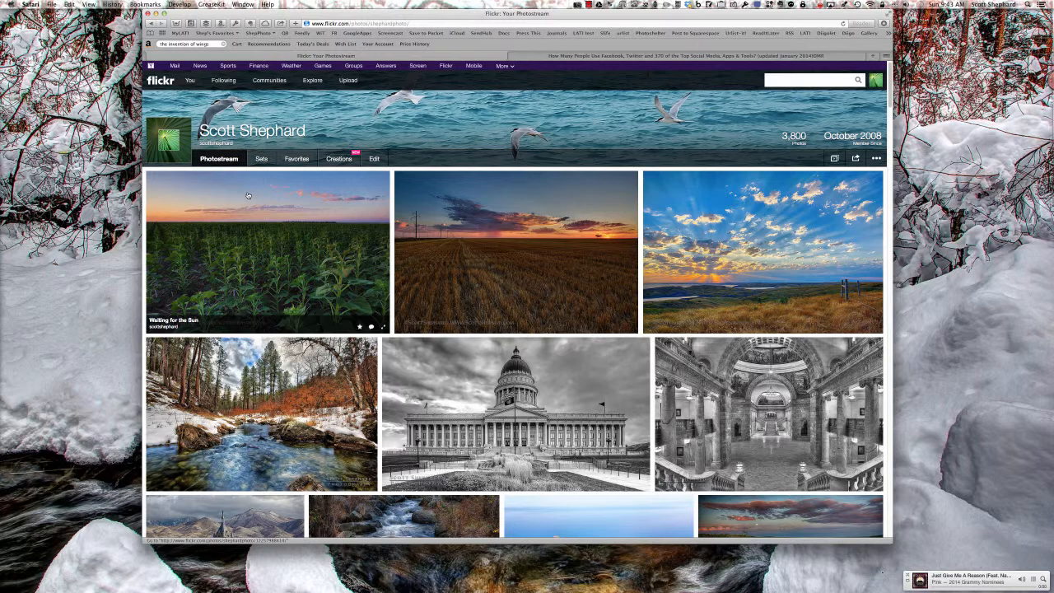
mouse_move(247, 198)
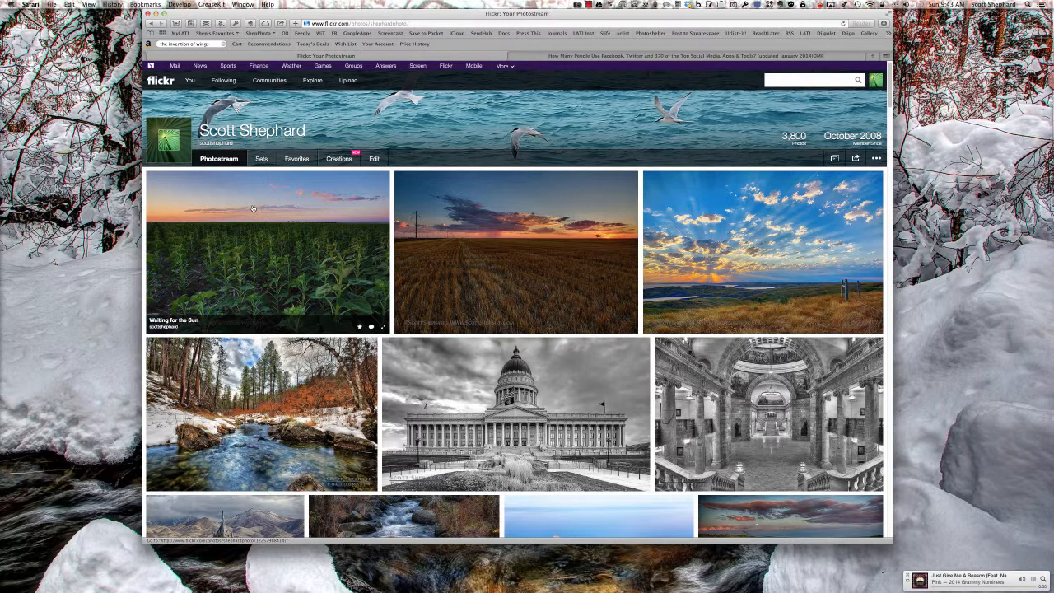
mouse_move(272, 208)
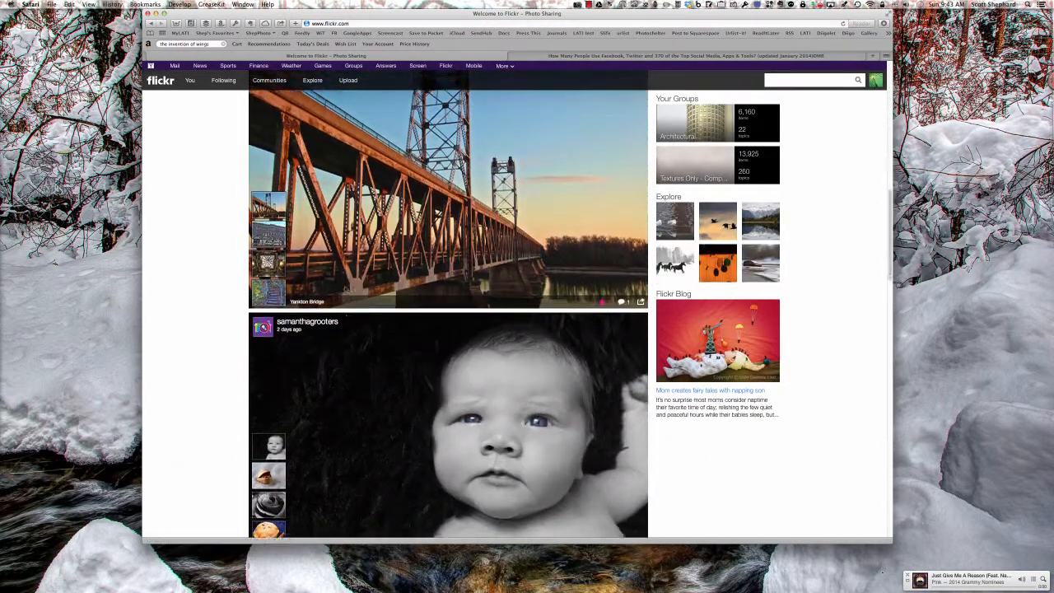
Step: Show the extra actions menu for the Yankton Bridge photo found in the feed
scroll(down, 3)
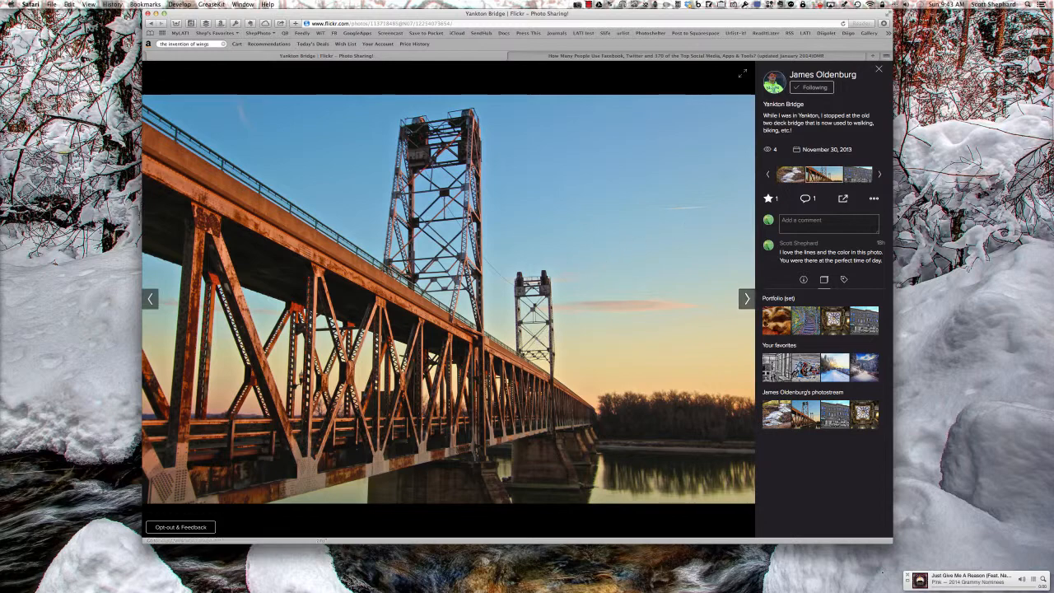
mouse_move(874, 198)
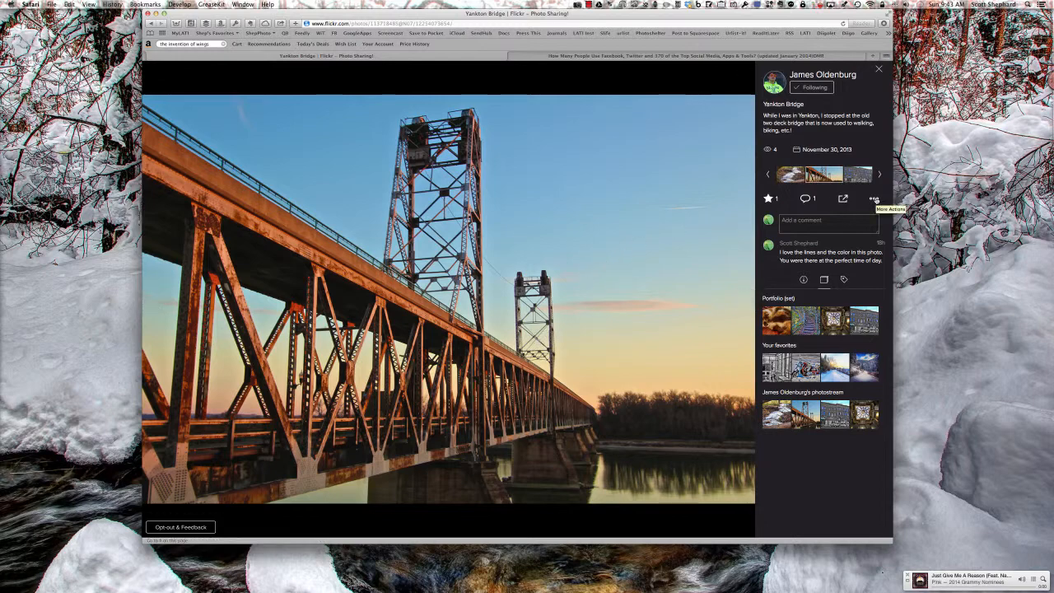
click(873, 197)
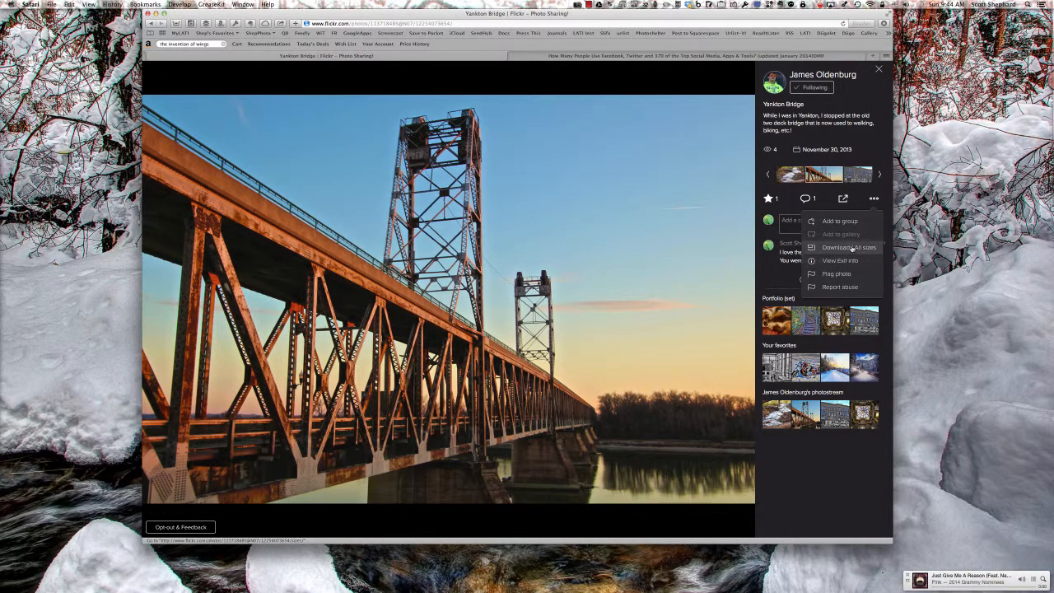
Step: Browse the bridge photo's available sizes, load Large 2048, and save the image to downloads
click(851, 247)
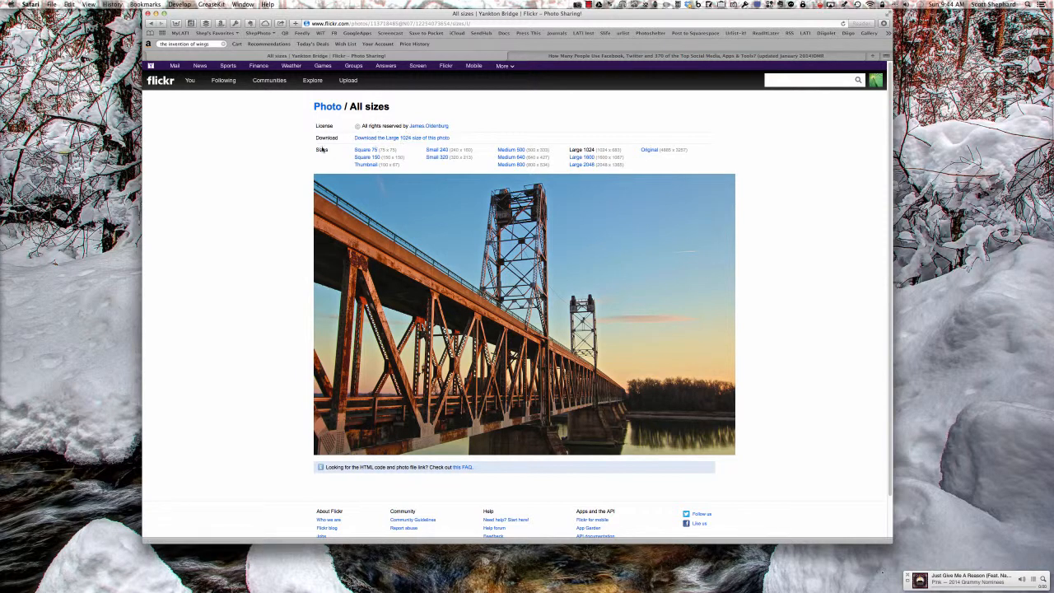
mouse_move(402, 139)
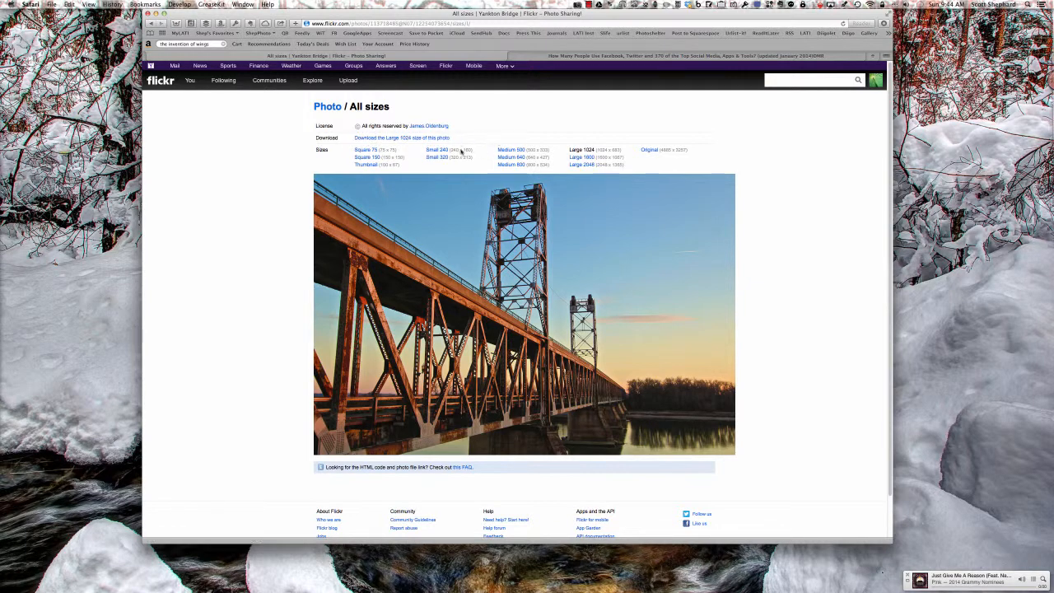
mouse_move(629, 177)
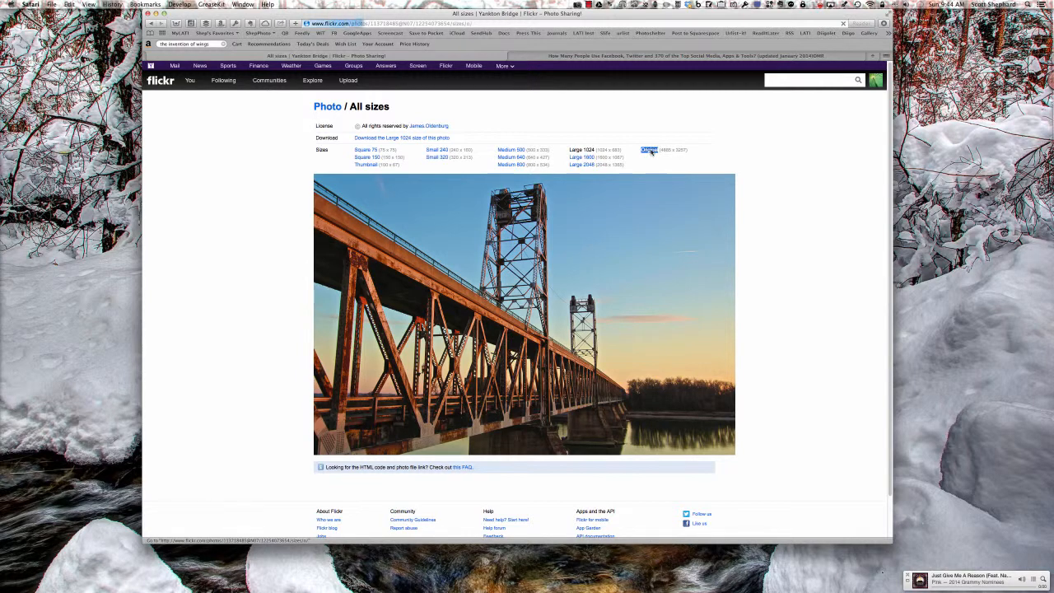
click(649, 150)
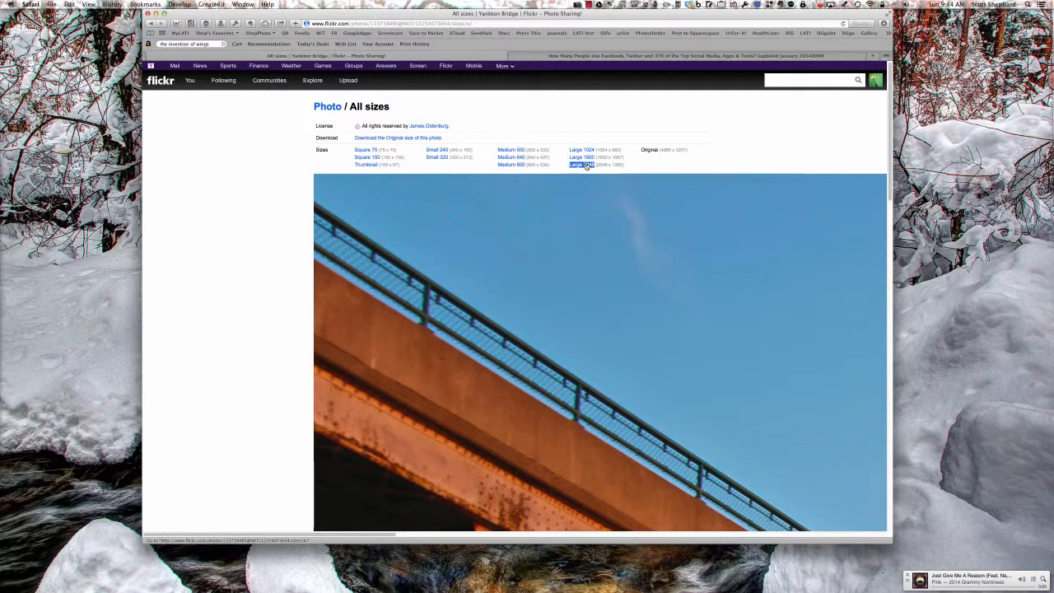
click(584, 165)
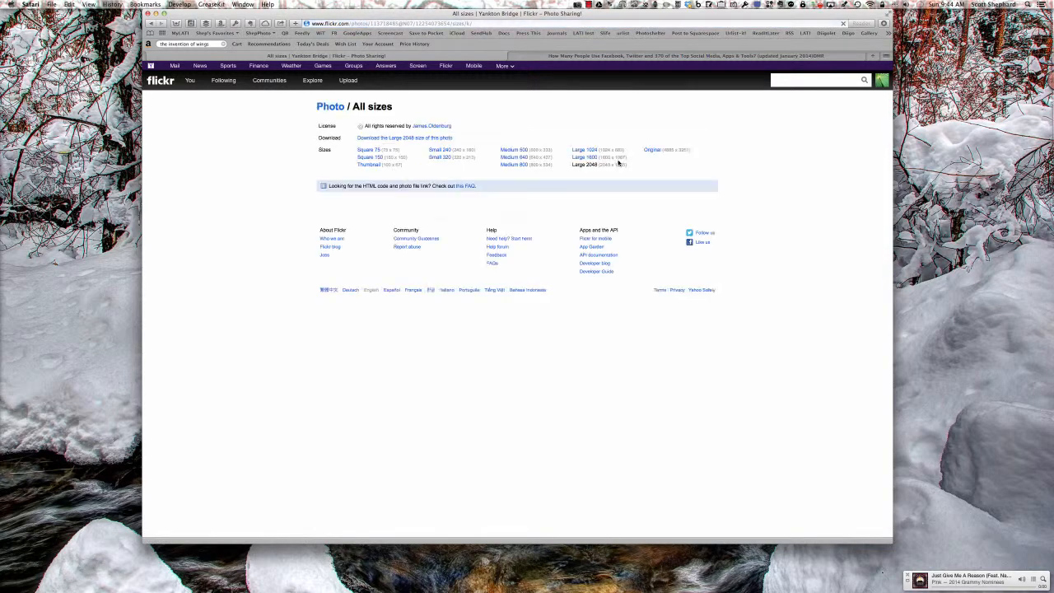
click(653, 150)
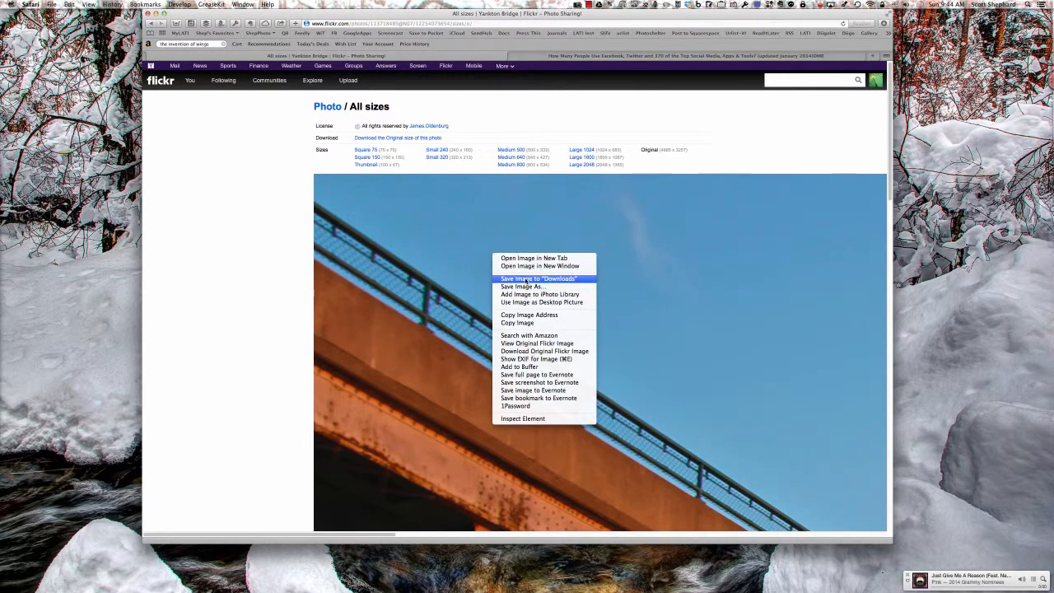
click(538, 278)
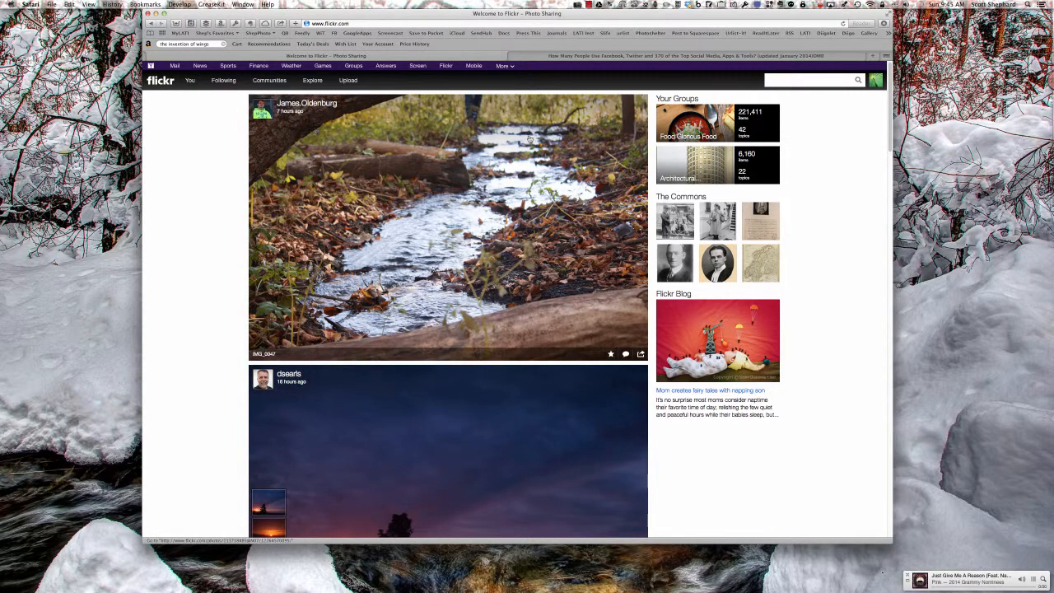
Step: Reach the account settings page from the buddy-icon account menu
click(876, 79)
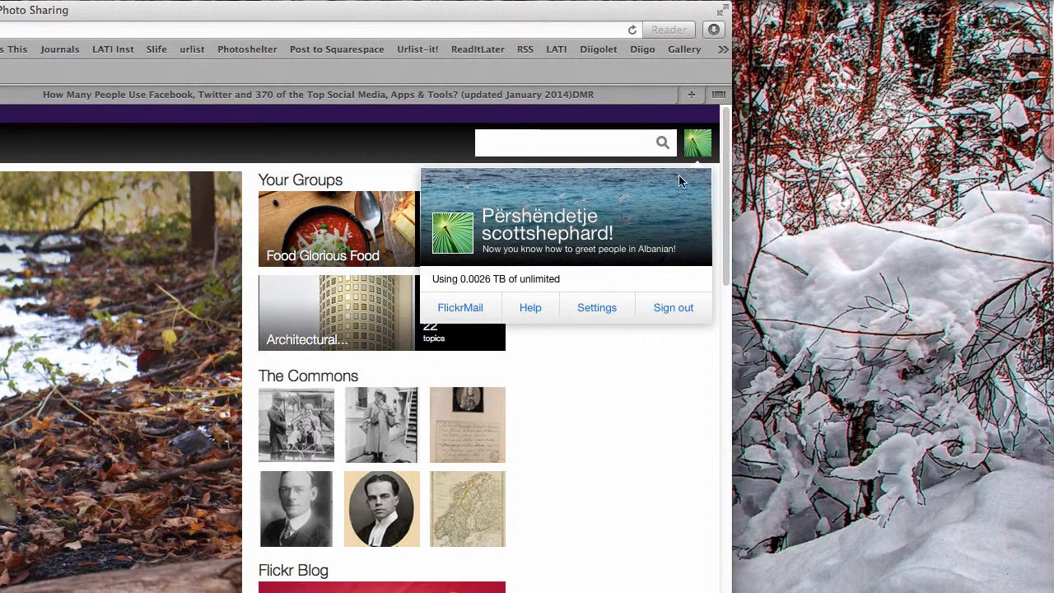
mouse_move(468, 234)
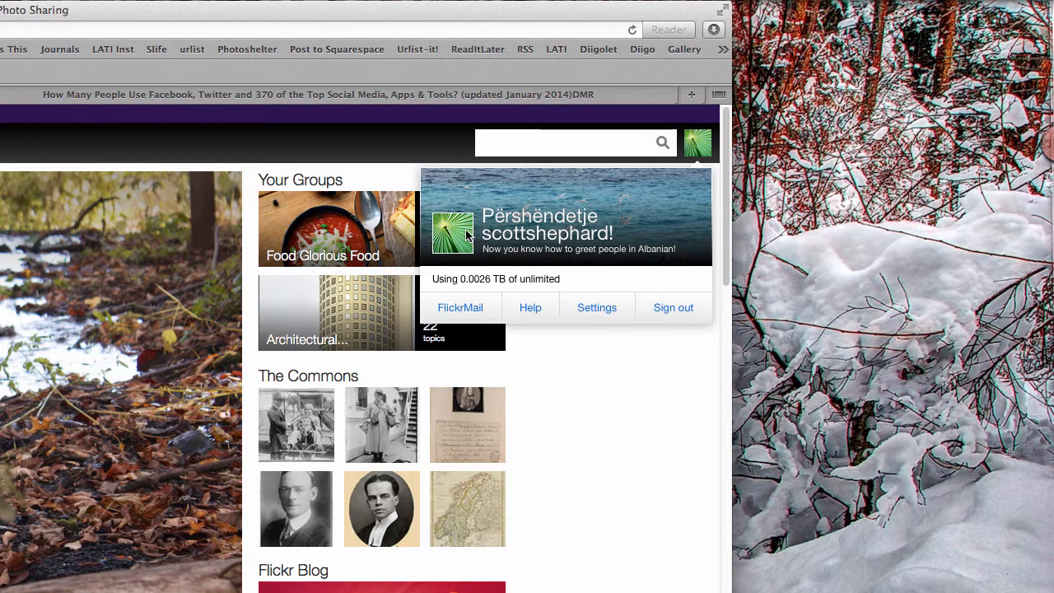
mouse_move(531, 308)
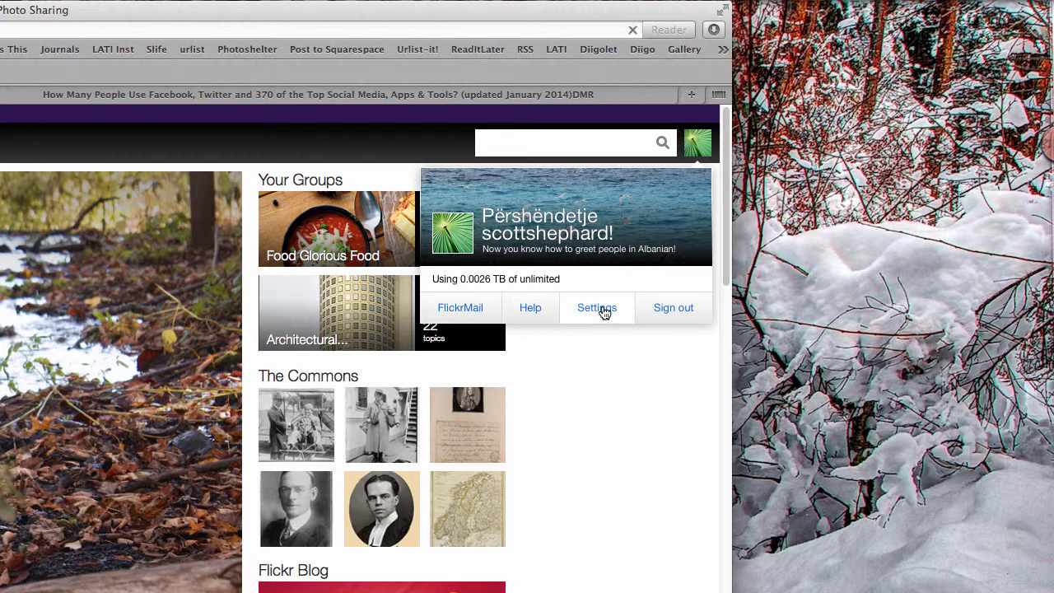
click(597, 308)
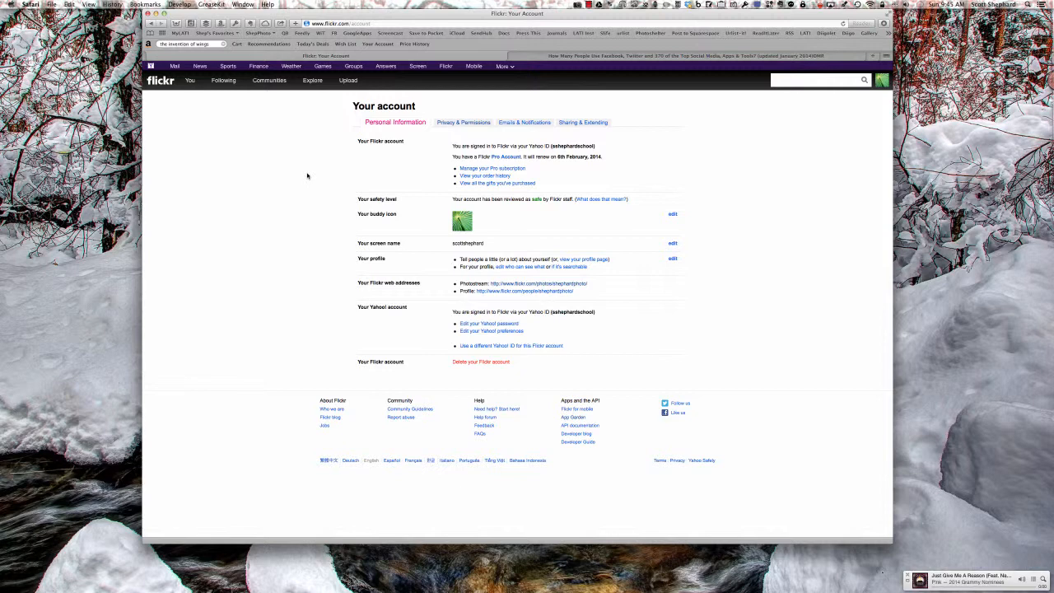
mouse_move(342, 173)
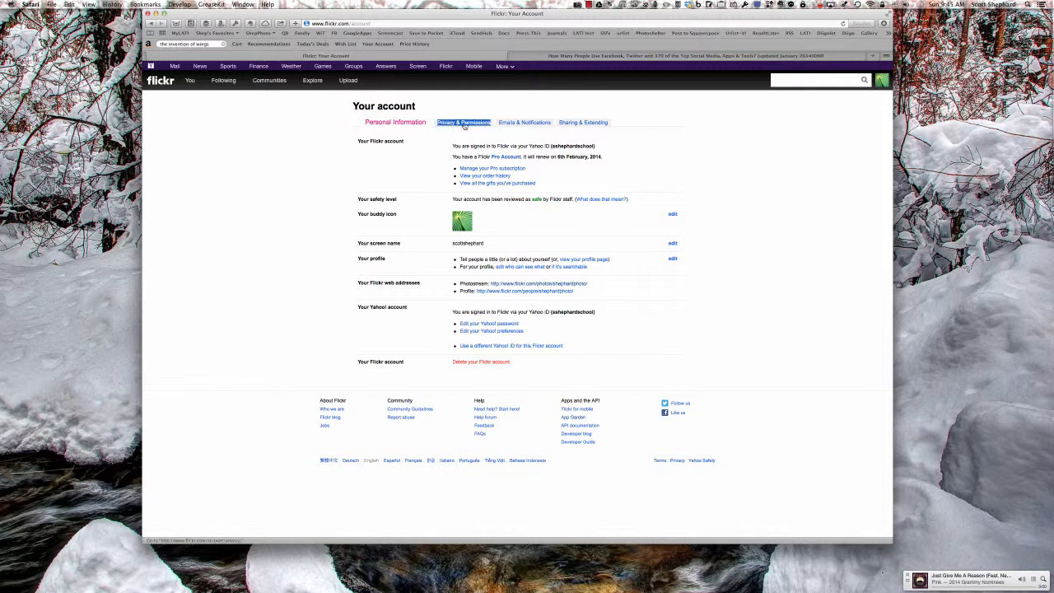
Step: Show Privacy & Permissions: originals only to you, largest shared size Large 1024
click(464, 122)
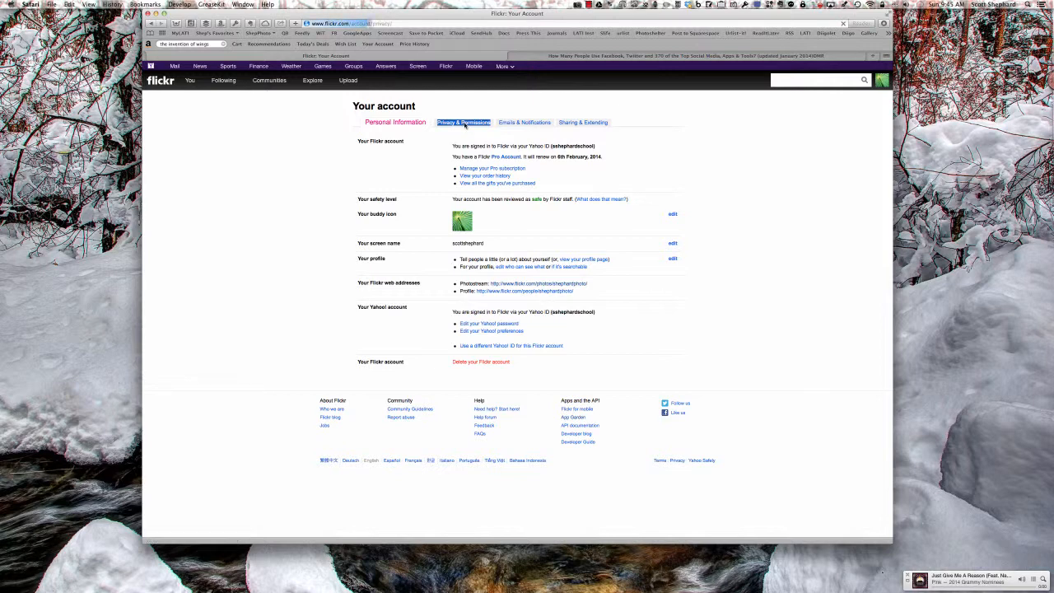
click(463, 122)
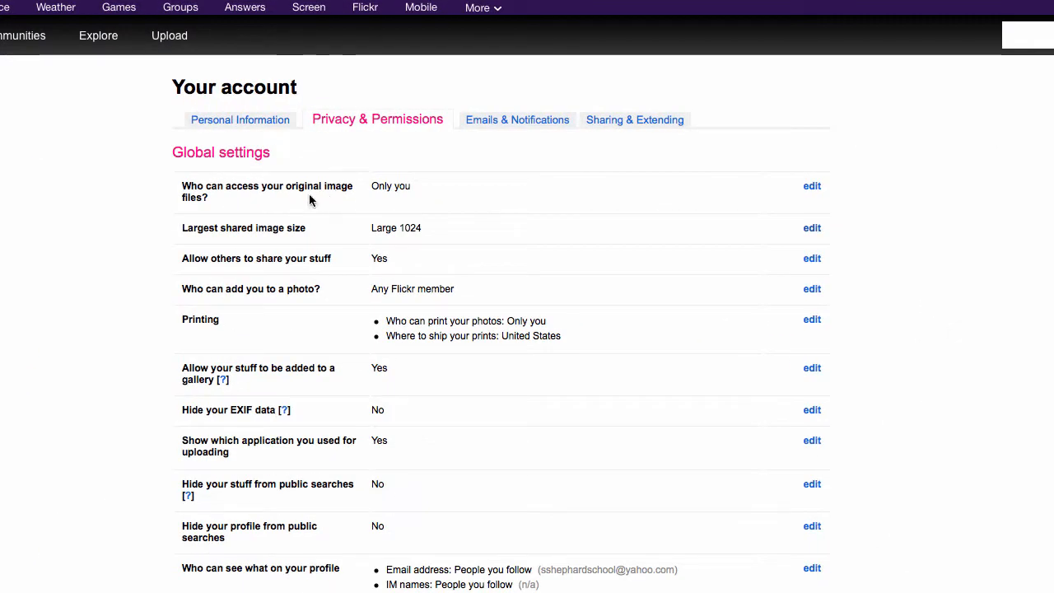
mouse_move(392, 201)
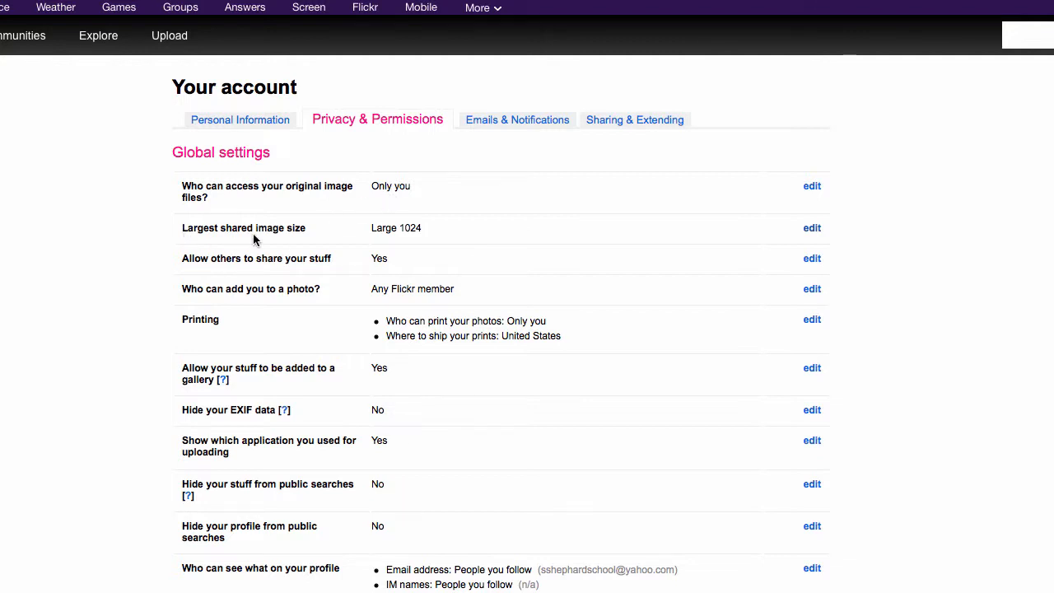
mouse_move(415, 234)
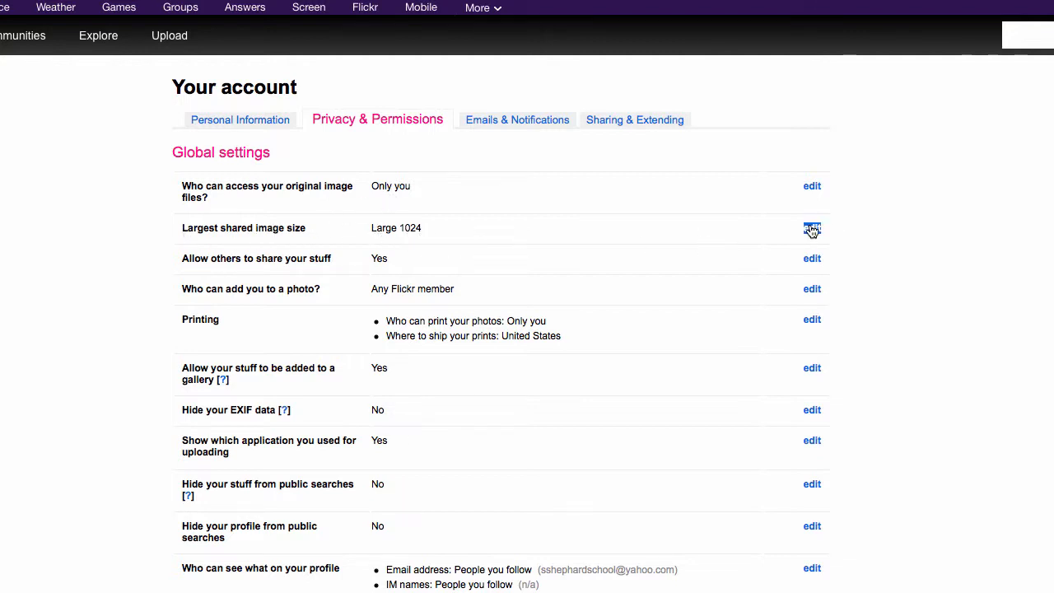
Step: Edit the largest shared image size setting, with Large 1024 selected
click(812, 229)
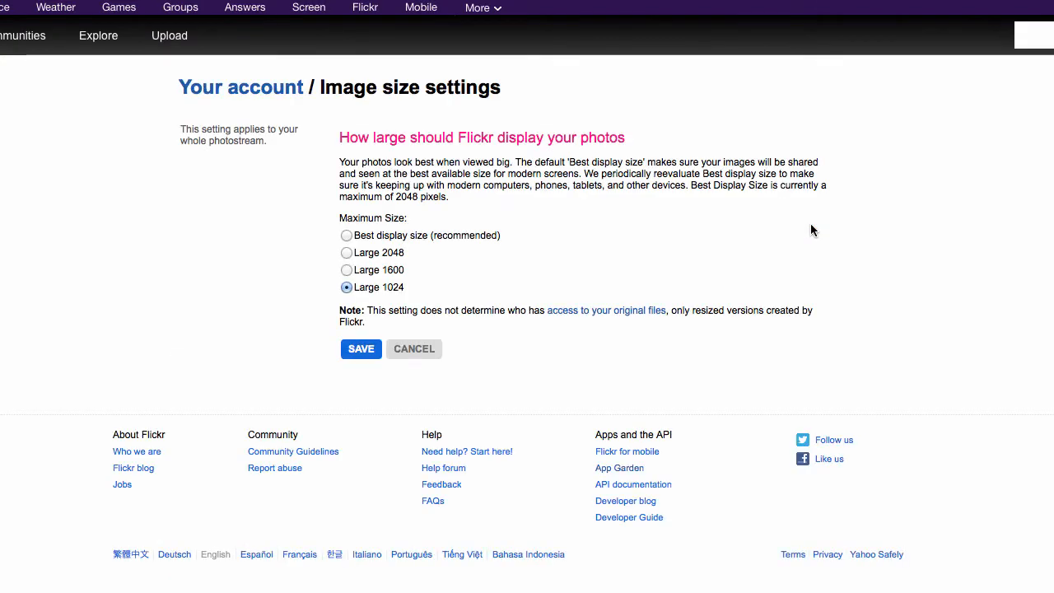
mouse_move(560, 241)
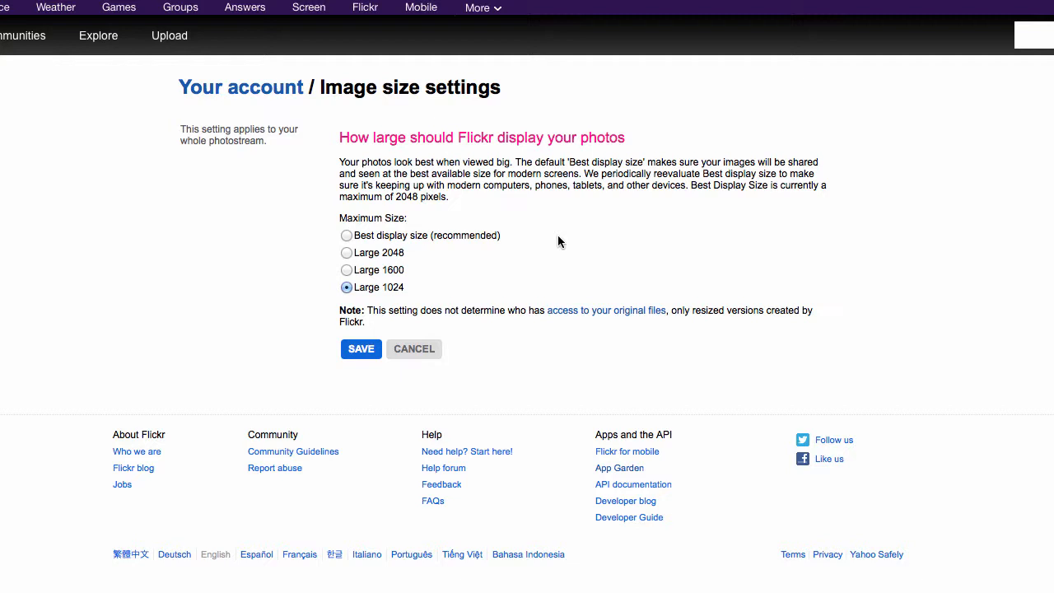
mouse_move(497, 244)
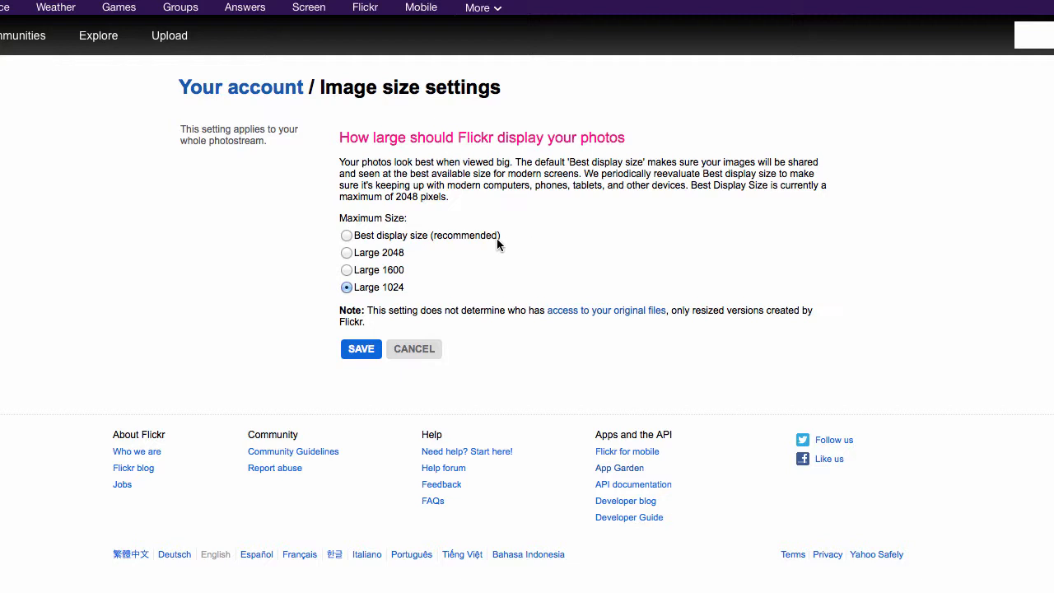
mouse_move(531, 254)
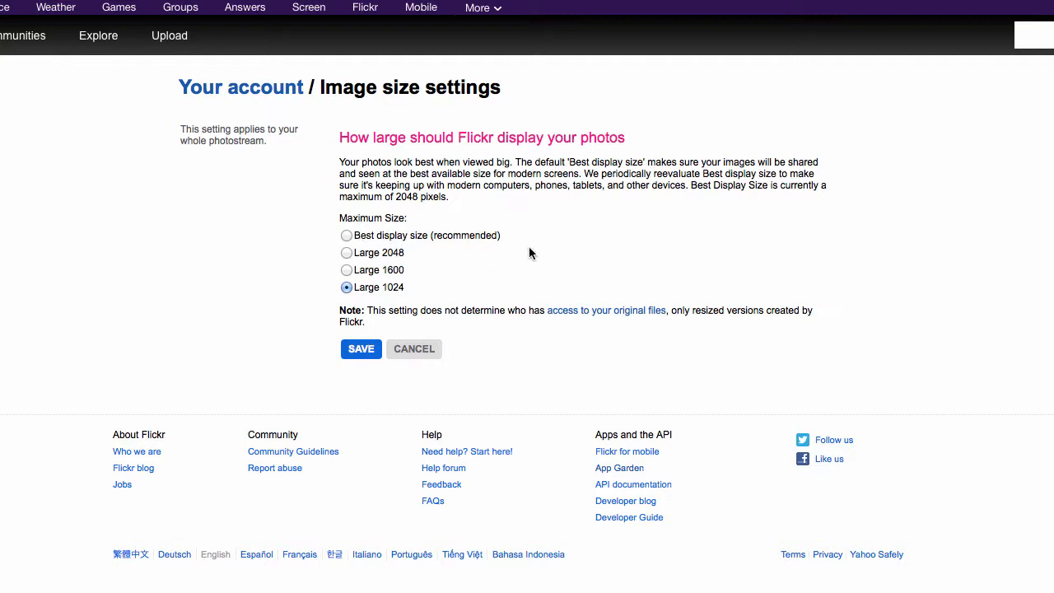
mouse_move(389, 260)
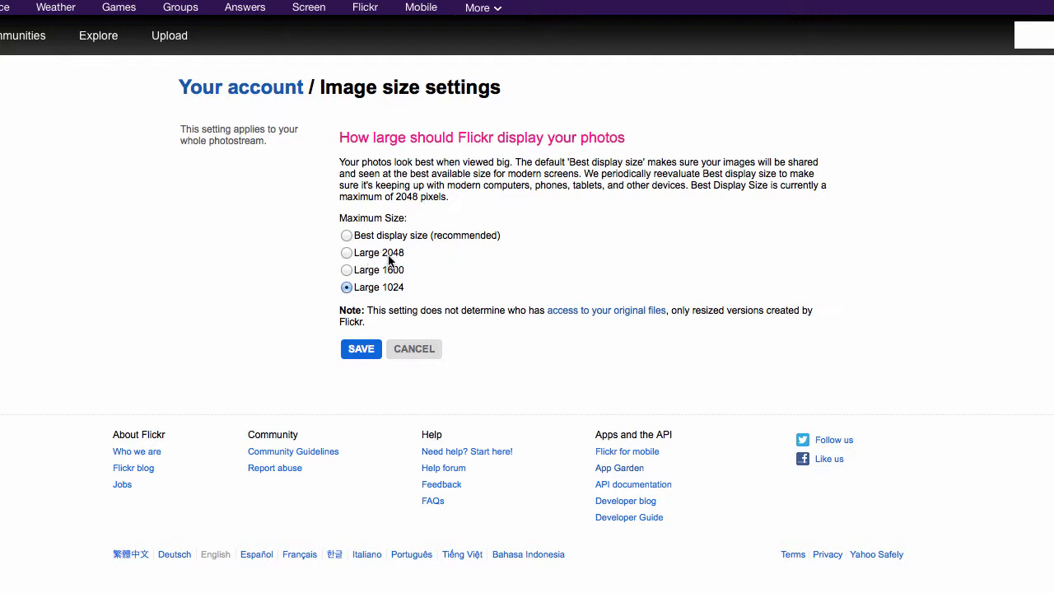
mouse_move(428, 260)
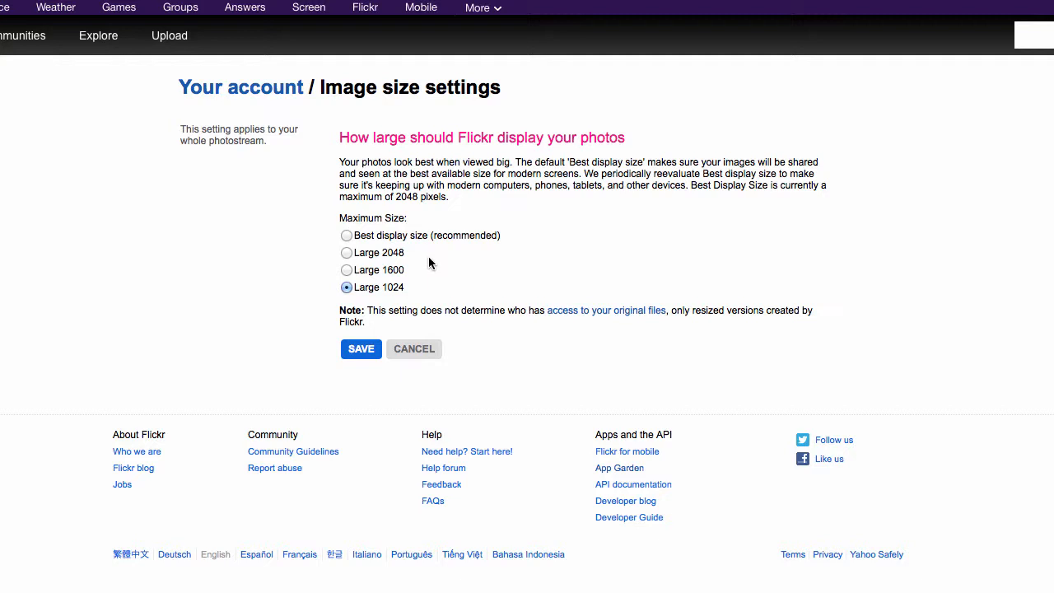
mouse_move(365, 367)
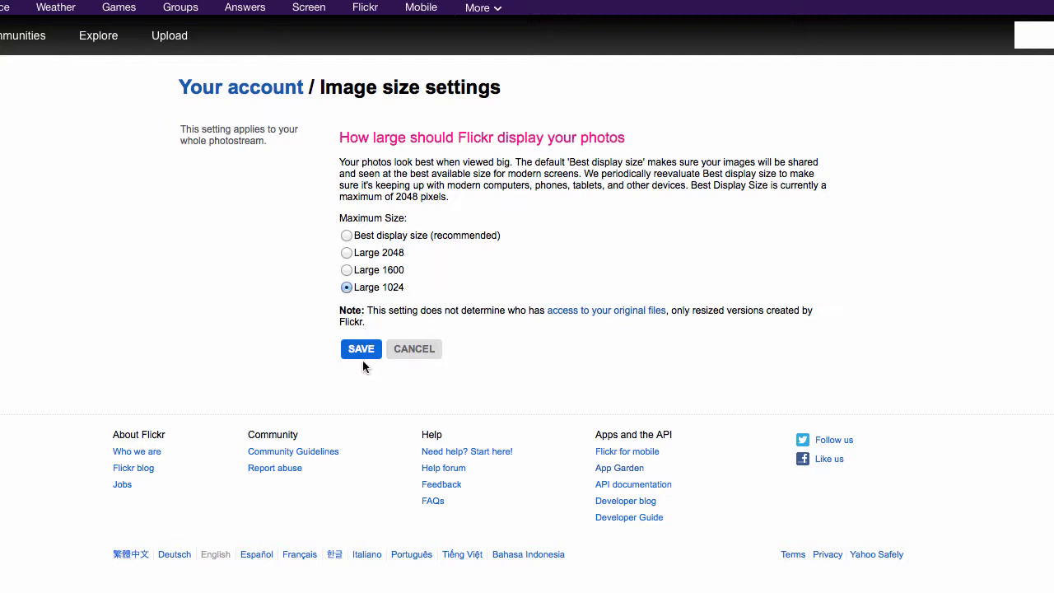
Step: Save Large 1024 as maximum size and review upload defaults showing All rights reserved
click(361, 349)
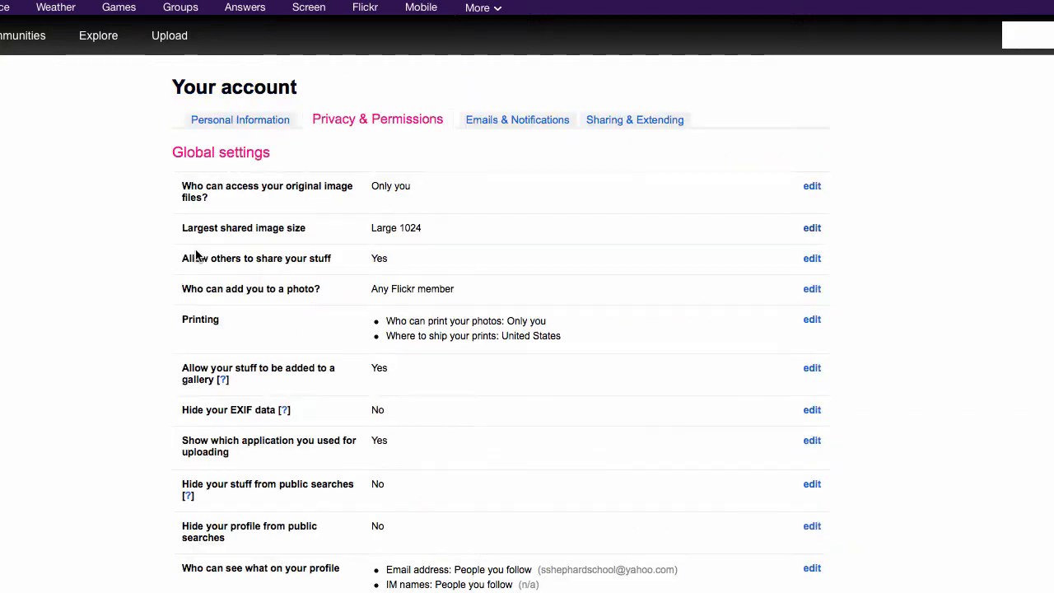
mouse_move(257, 276)
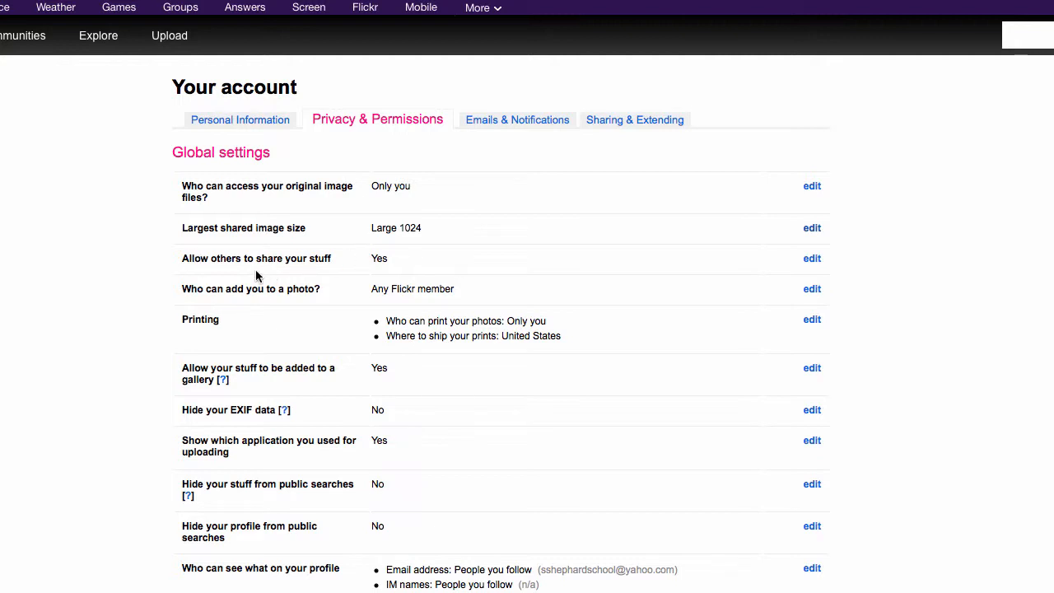
mouse_move(240, 273)
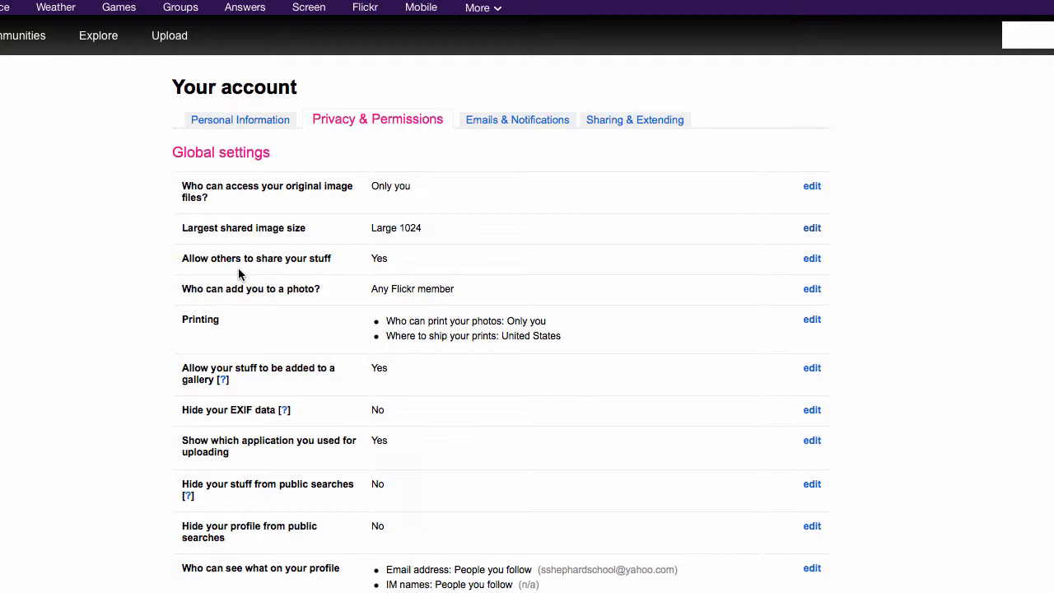
mouse_move(267, 323)
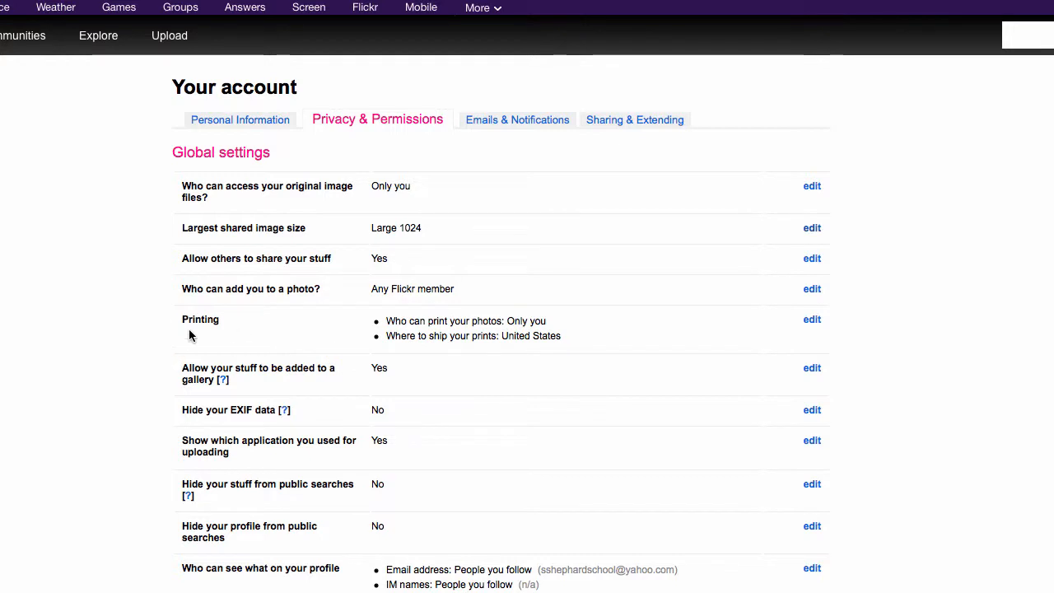
mouse_move(438, 332)
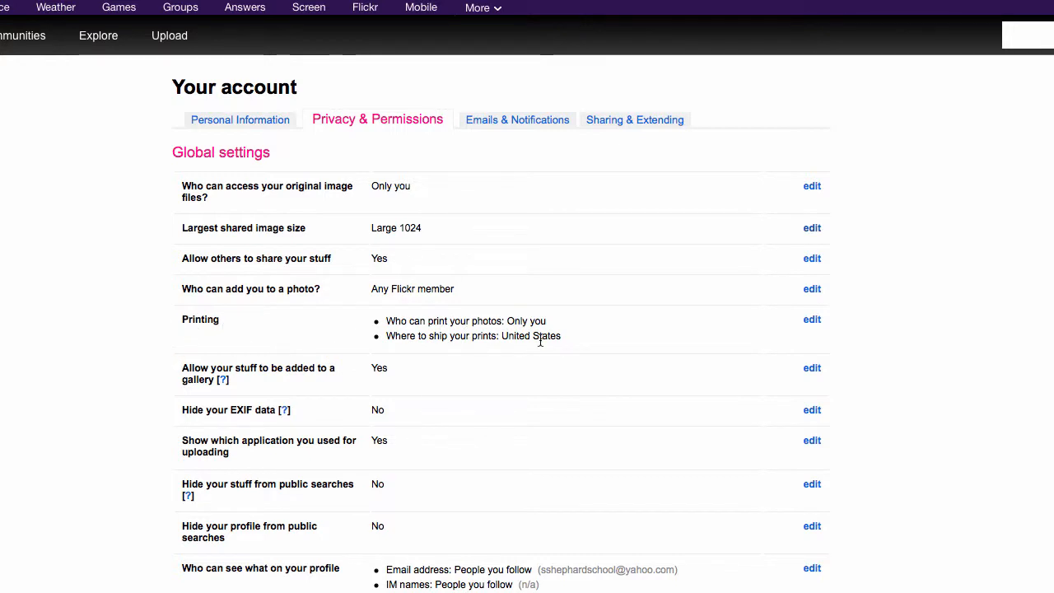
mouse_move(600, 341)
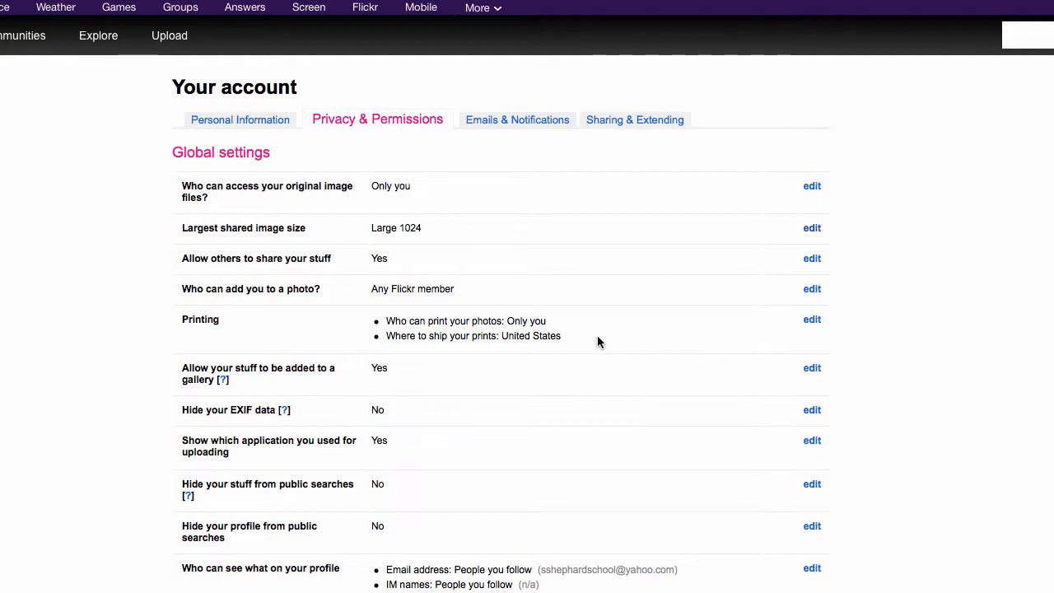
mouse_move(303, 385)
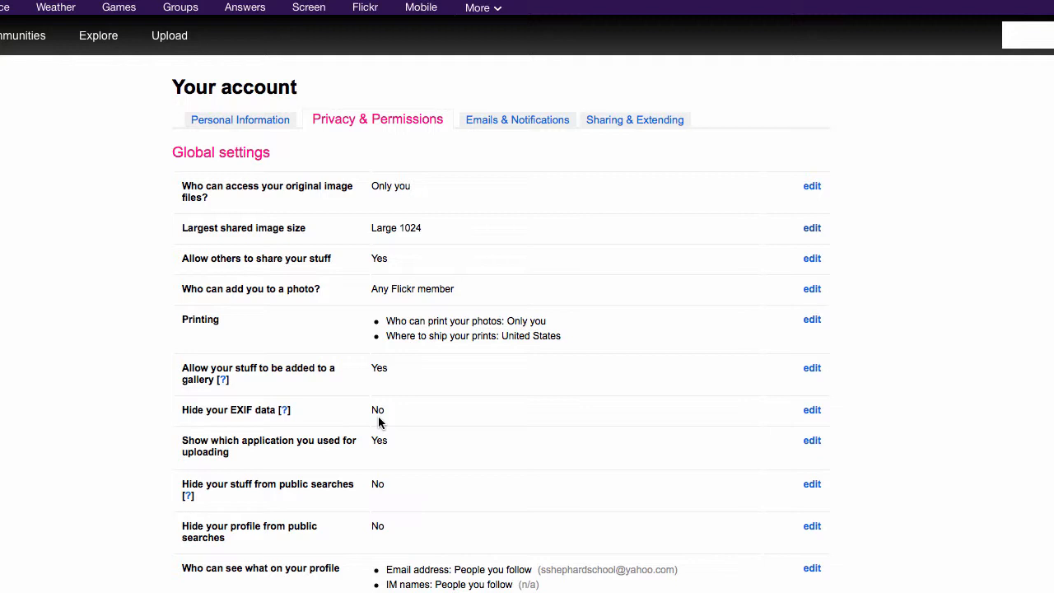
mouse_move(392, 416)
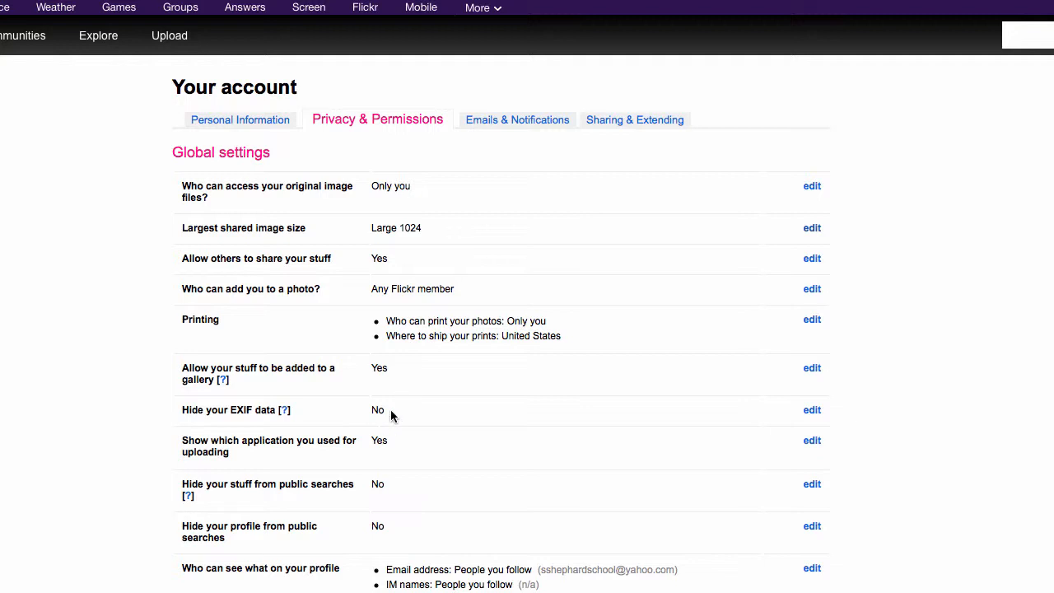
mouse_move(422, 481)
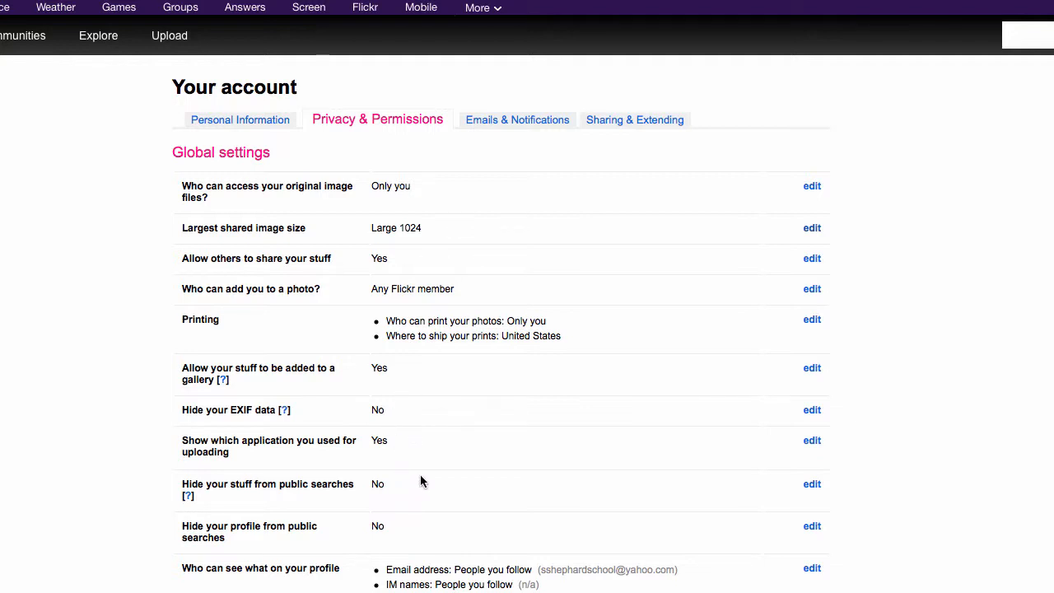
mouse_move(335, 507)
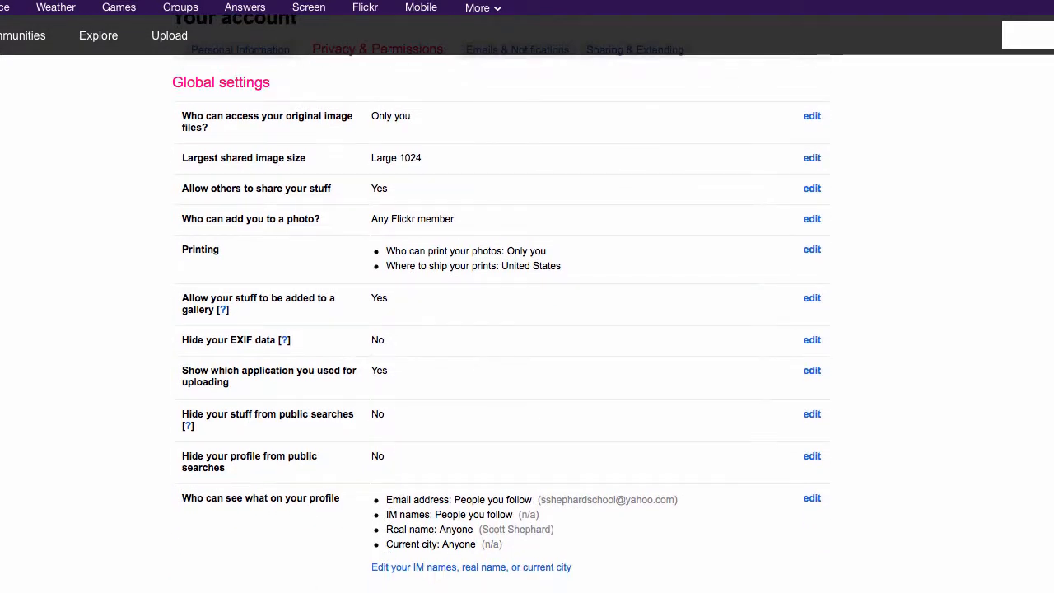
scroll(down, 3)
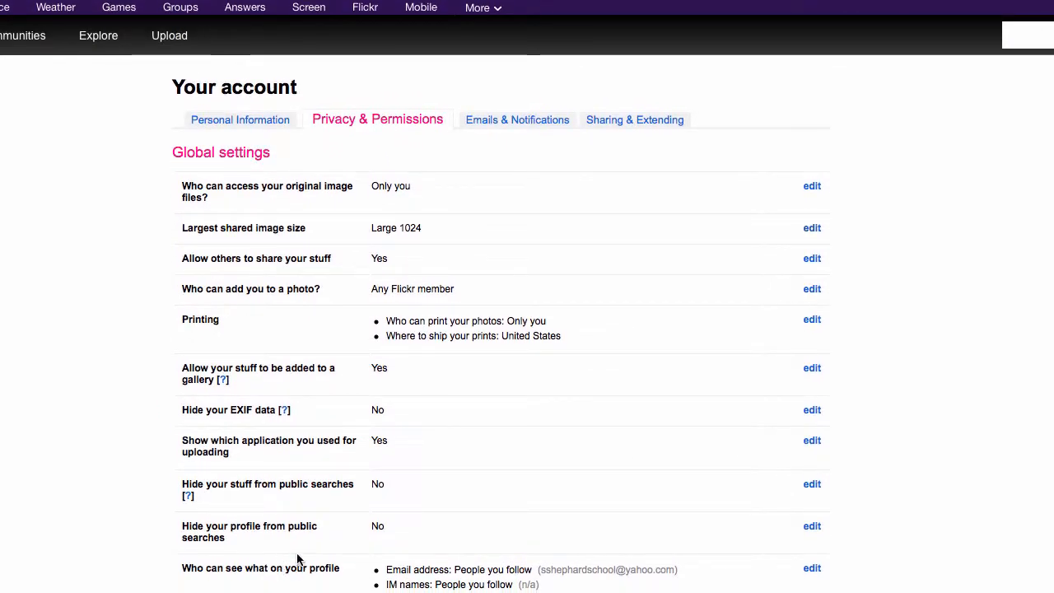
scroll(down, 3)
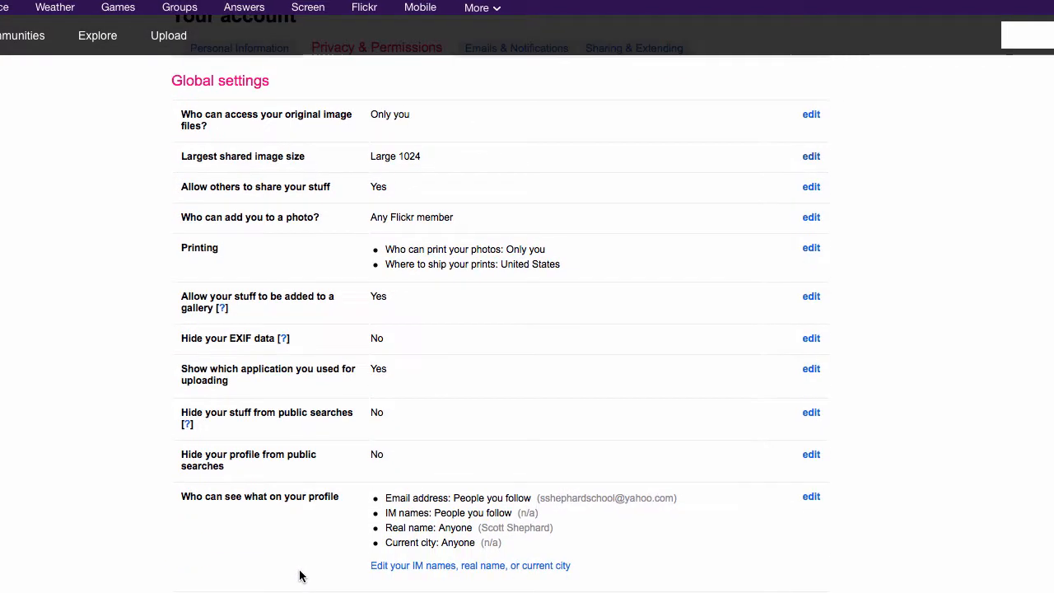
scroll(down, 3)
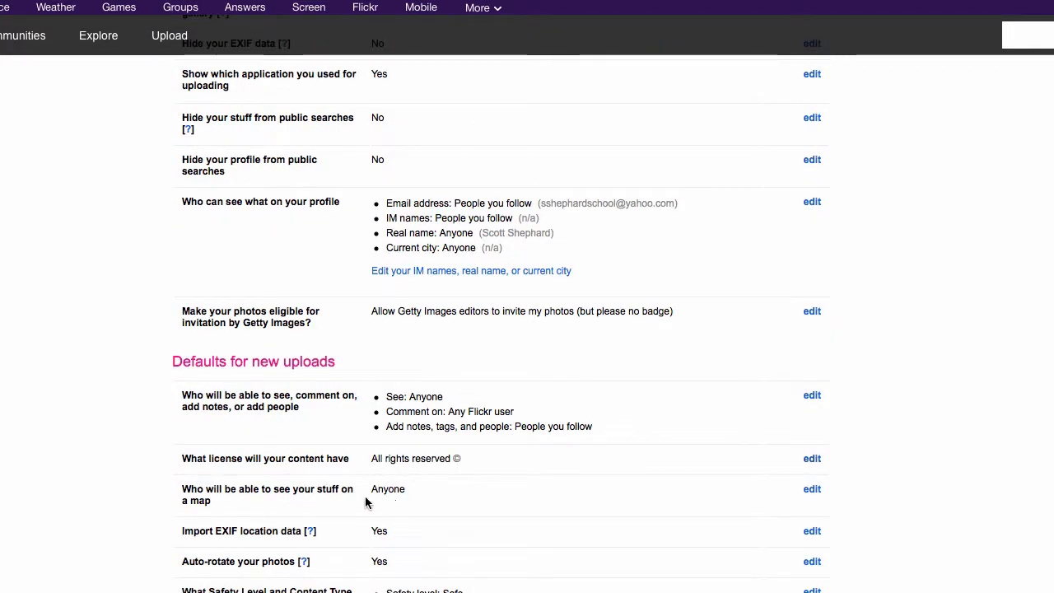
mouse_move(319, 501)
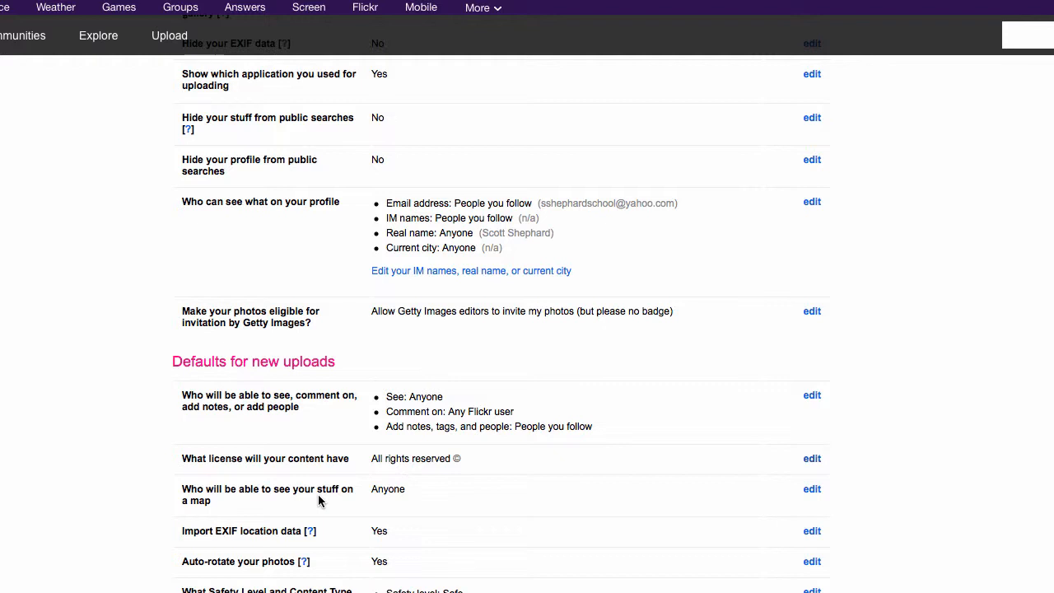
scroll(up, 3)
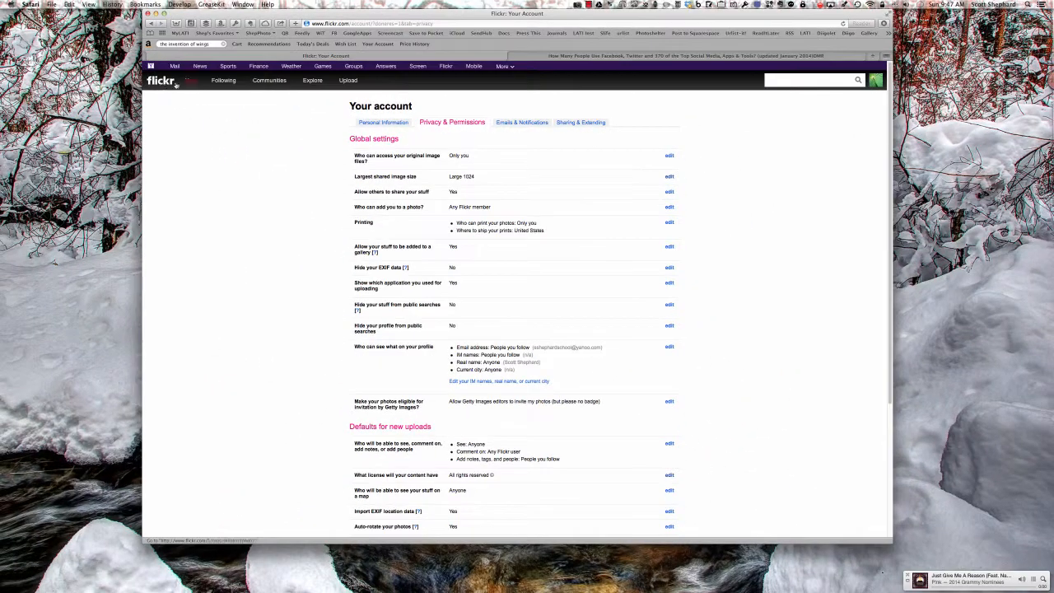
Step: From your photostream's Sets, open a set and view the brain coral triptych photo
click(191, 79)
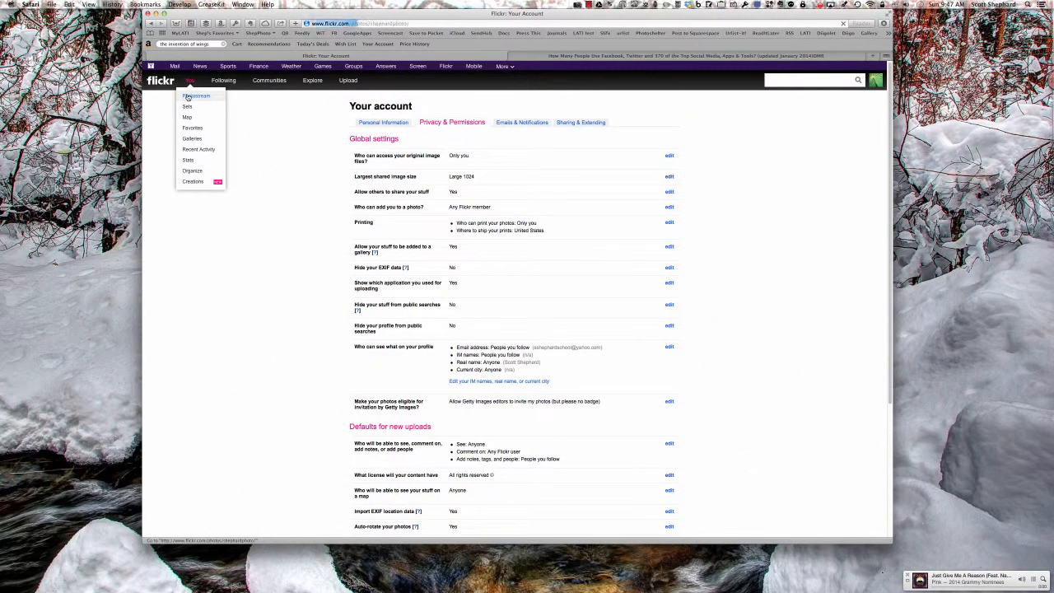
click(196, 95)
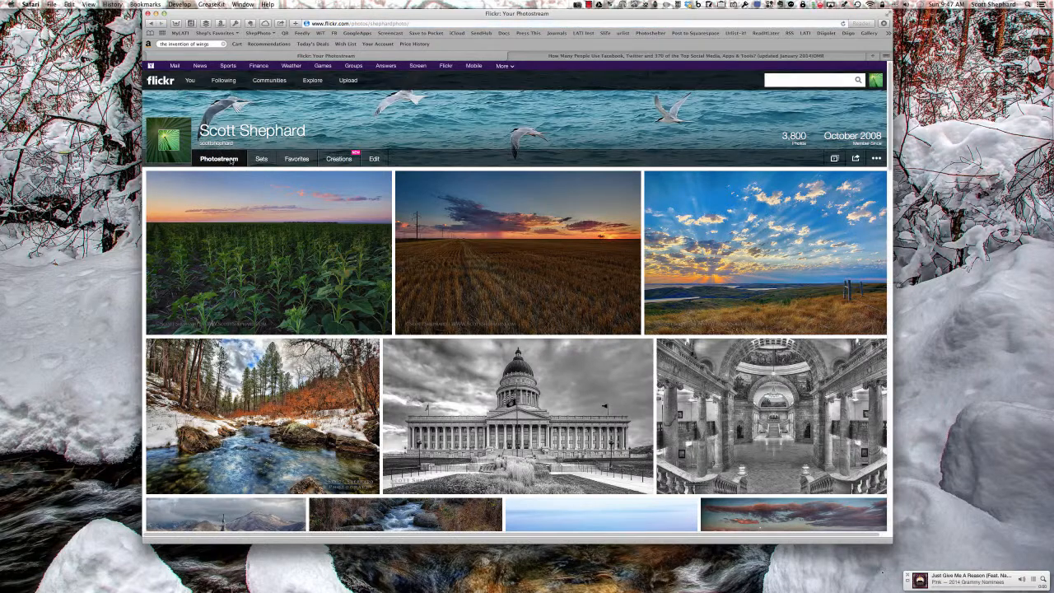
click(260, 158)
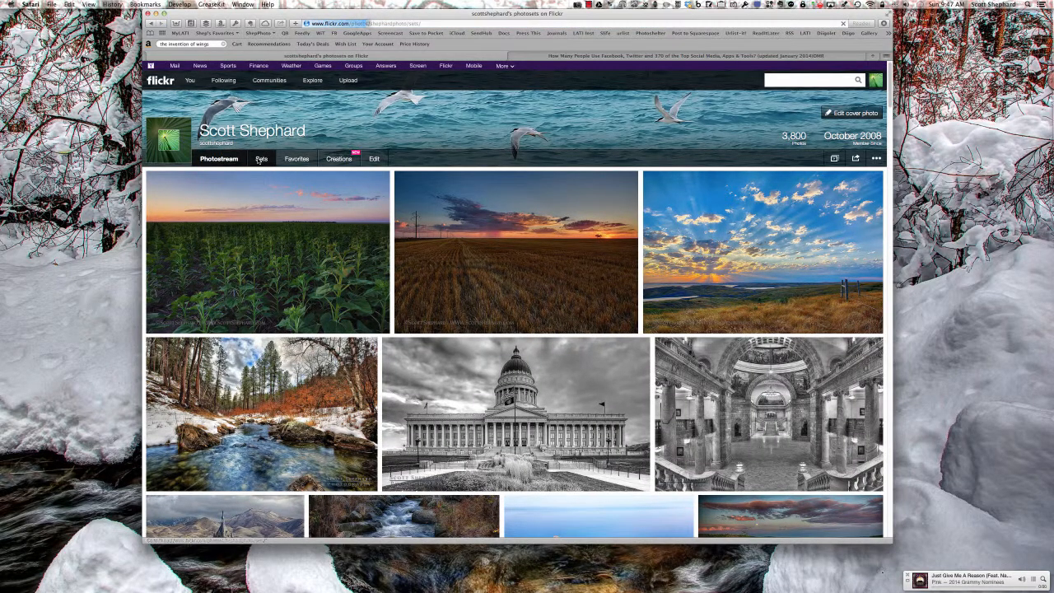
click(257, 159)
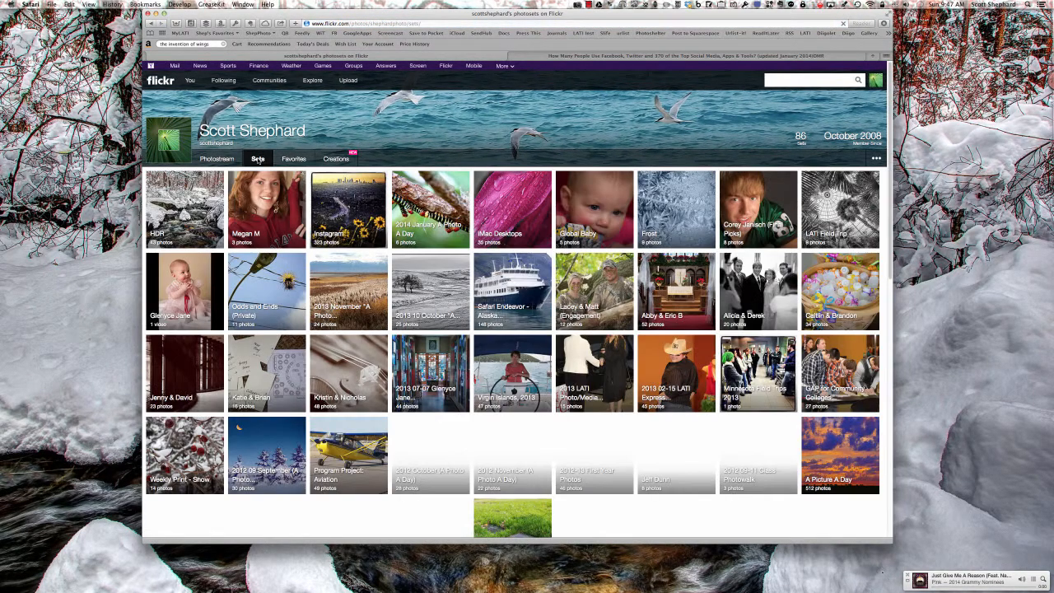
click(429, 209)
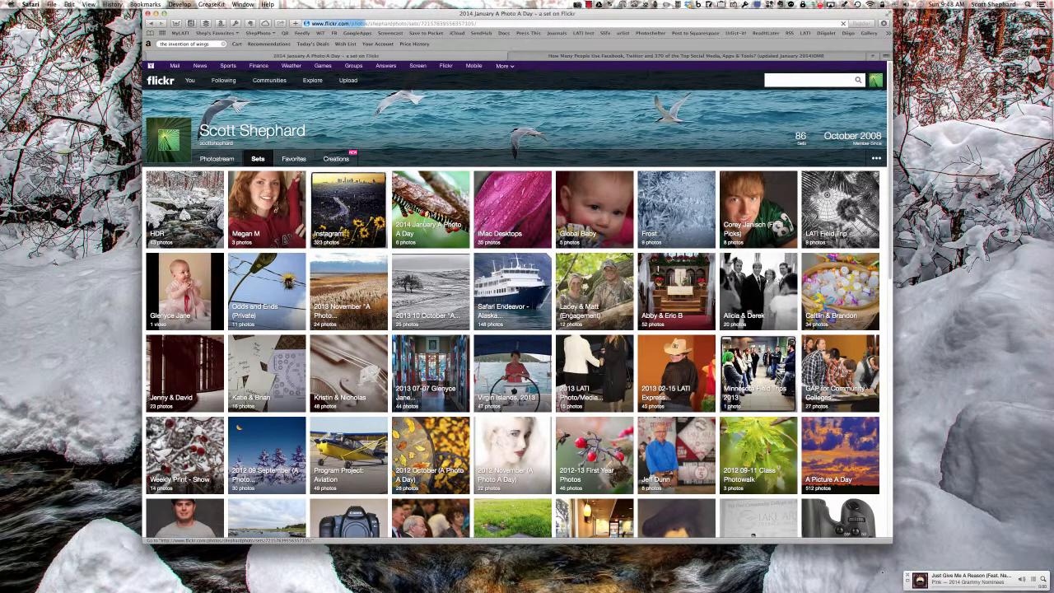
click(428, 210)
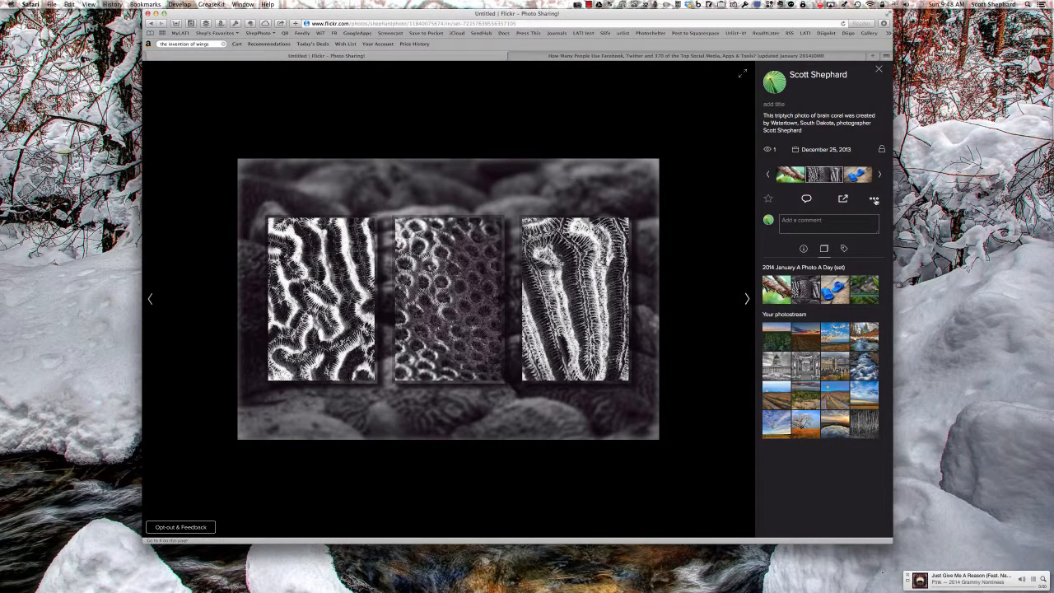
mouse_move(873, 198)
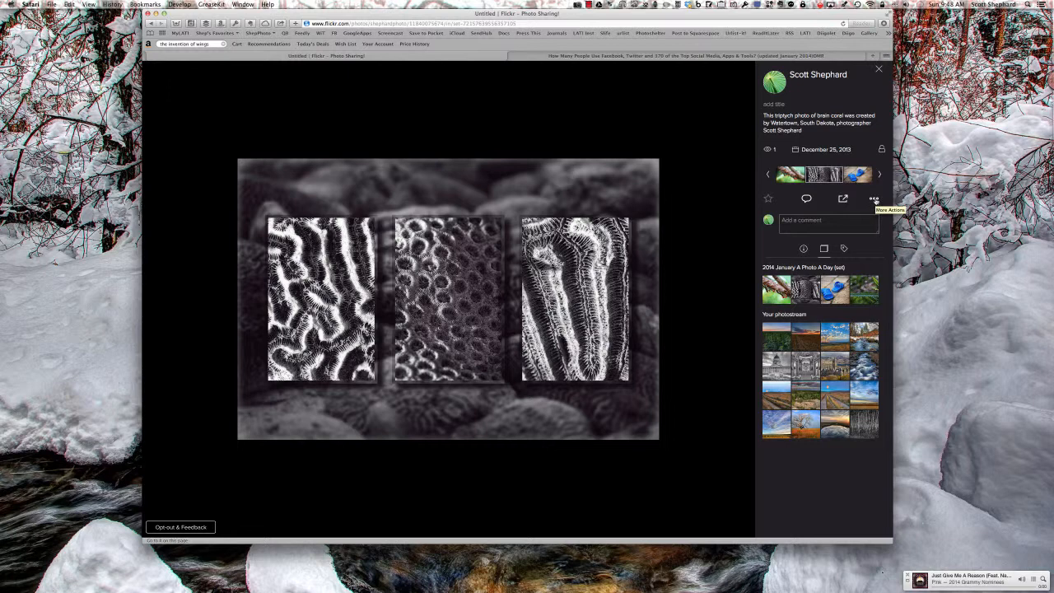
Step: View all sizes of the brain coral photo, choose Original, then return to the home feed
click(873, 198)
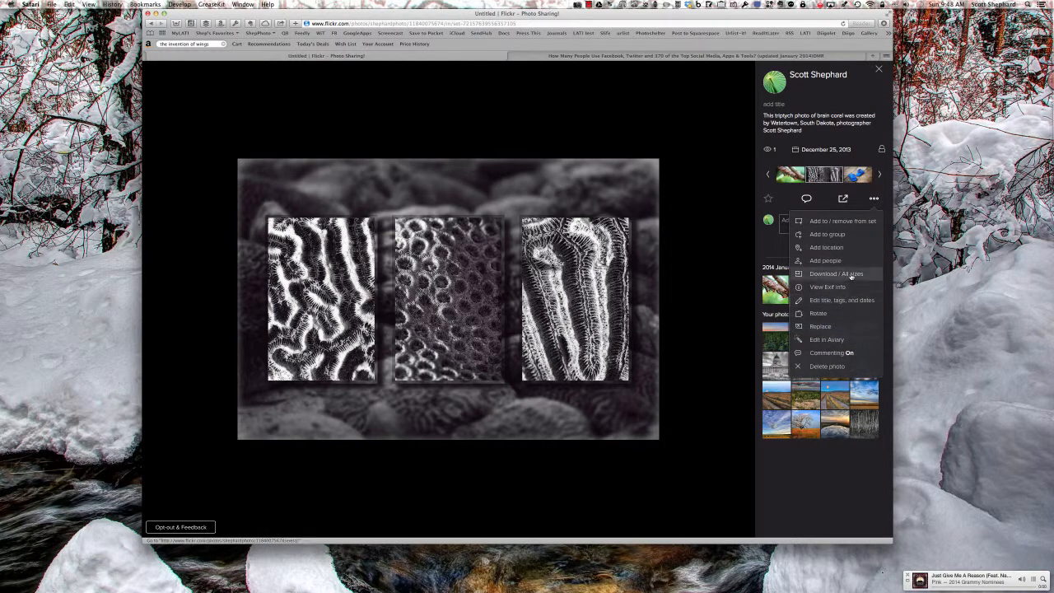
click(837, 273)
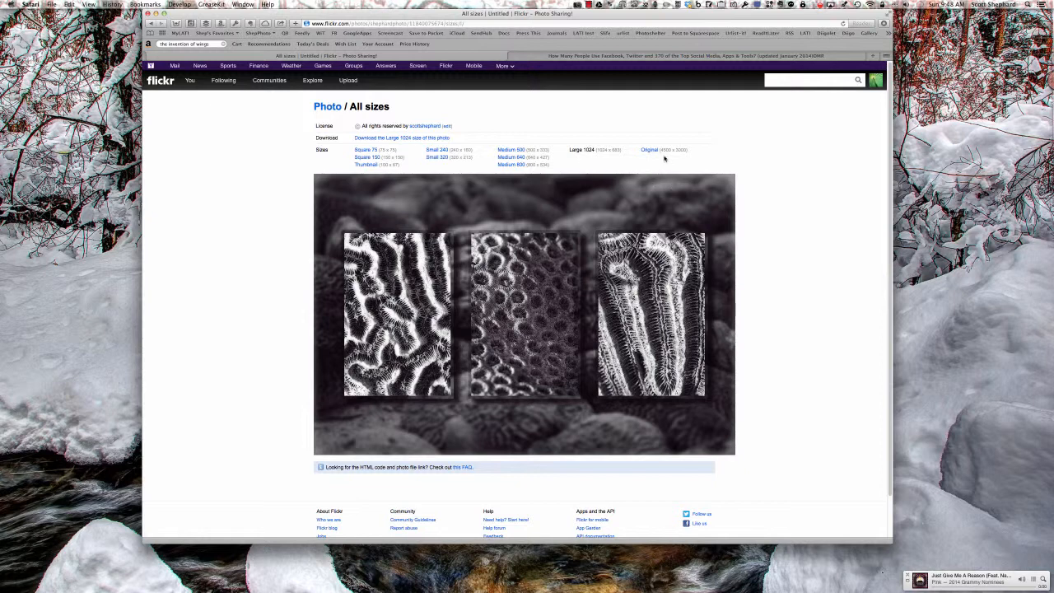
click(649, 148)
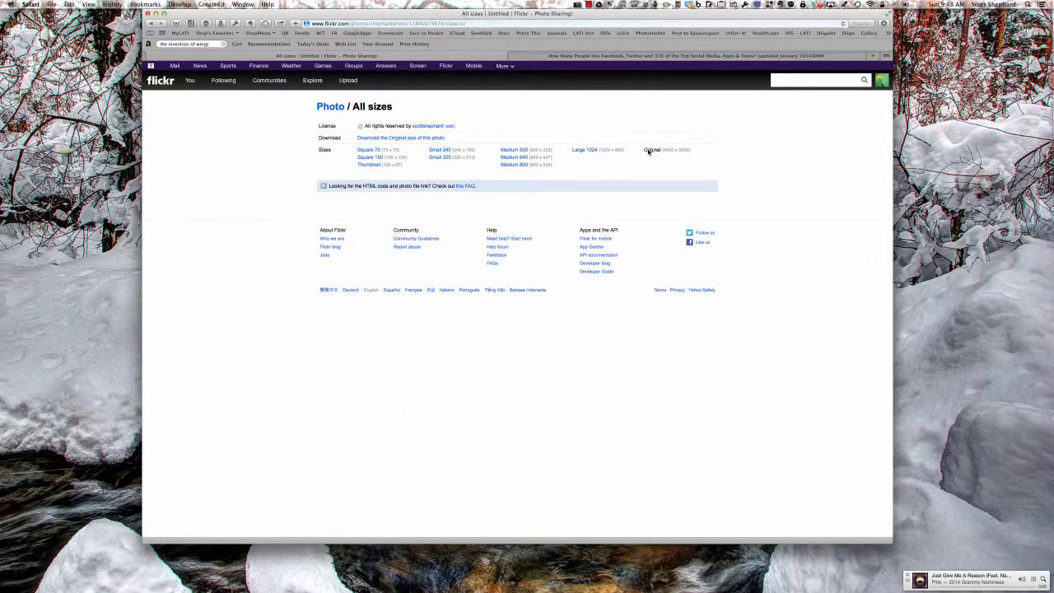
click(653, 150)
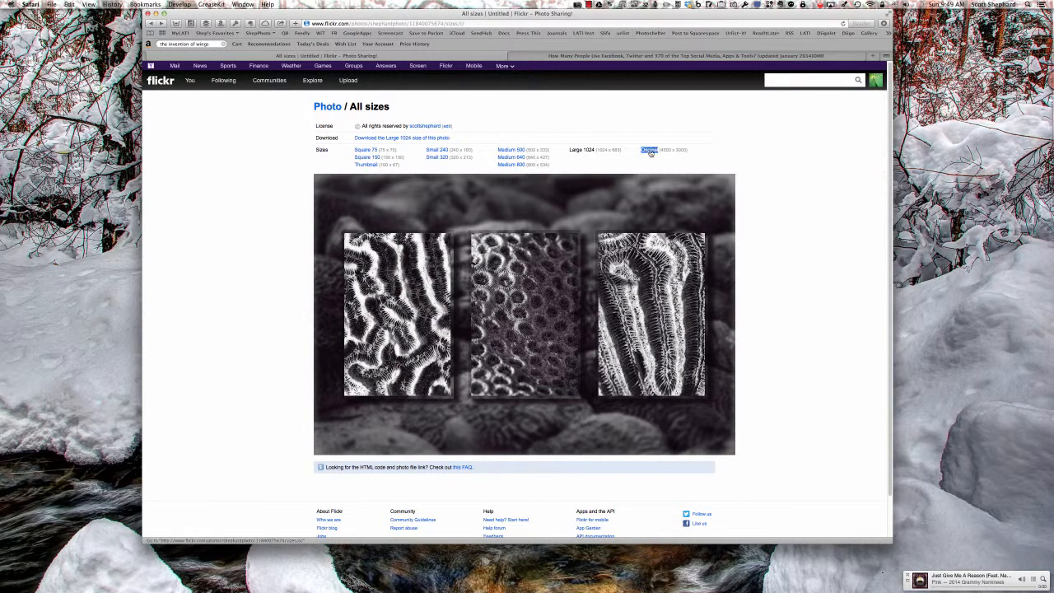
click(877, 79)
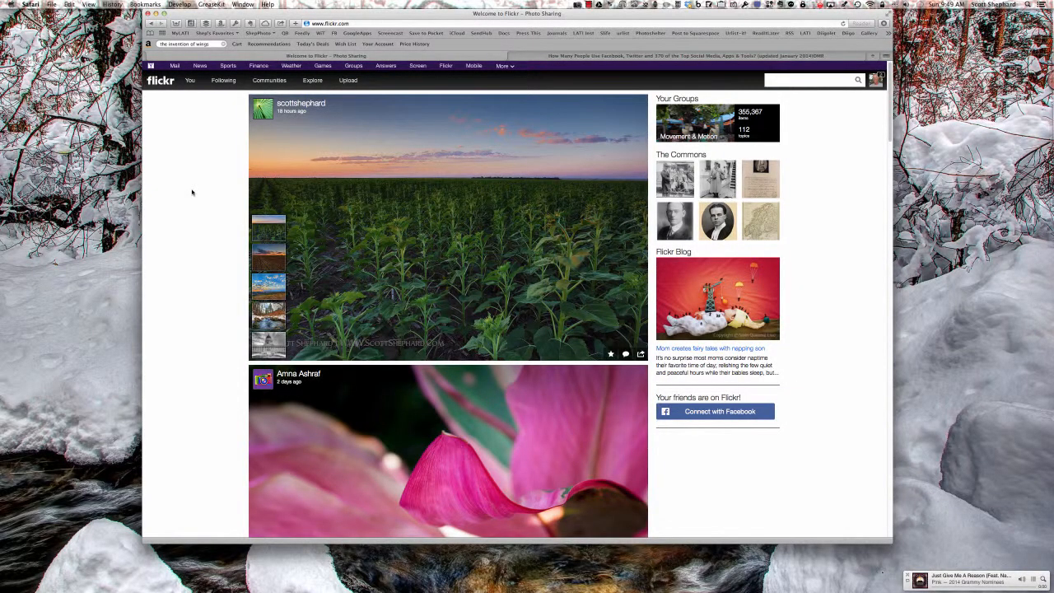
click(877, 79)
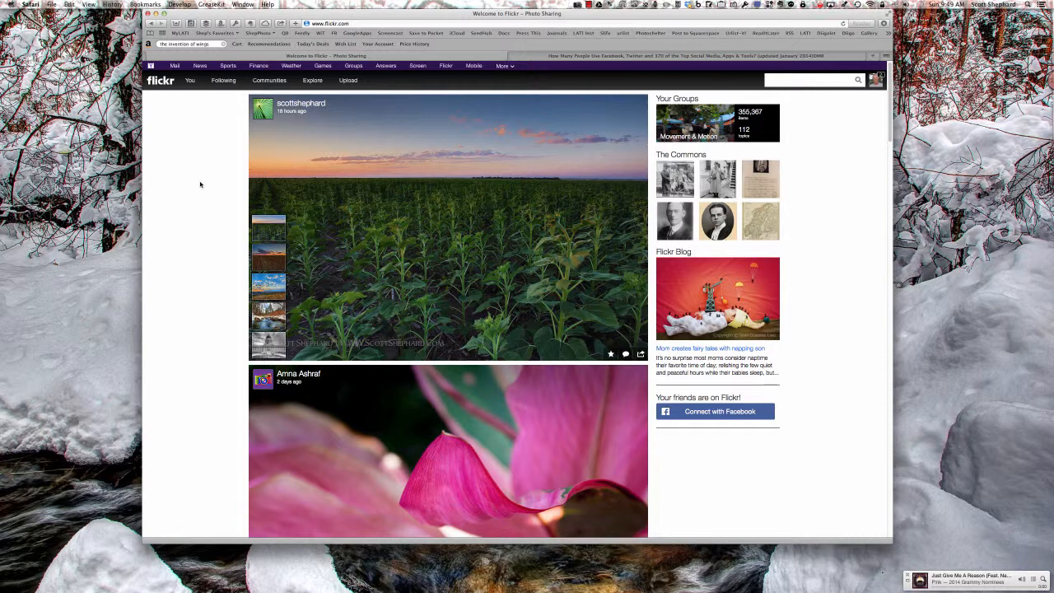
mouse_move(211, 174)
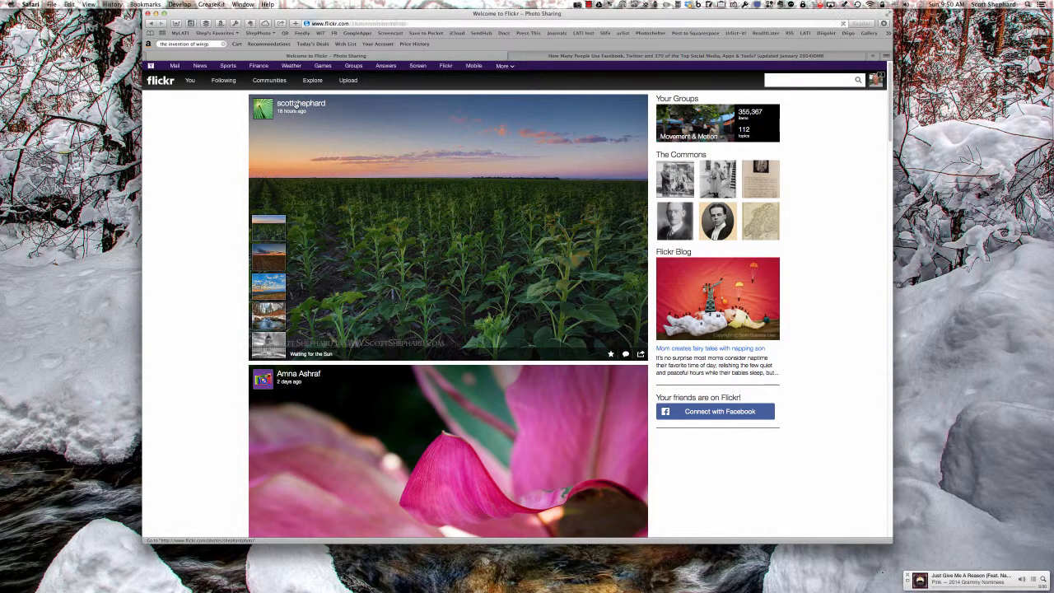
click(301, 102)
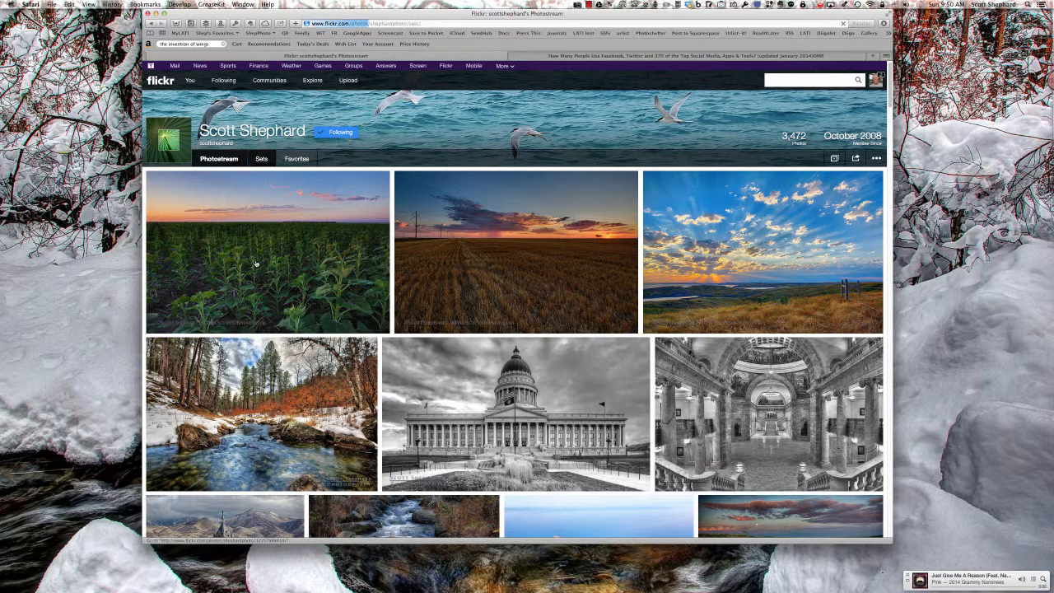
Step: In his Sets, open the 2014 January A Photo A Day album's brain coral photo
click(260, 158)
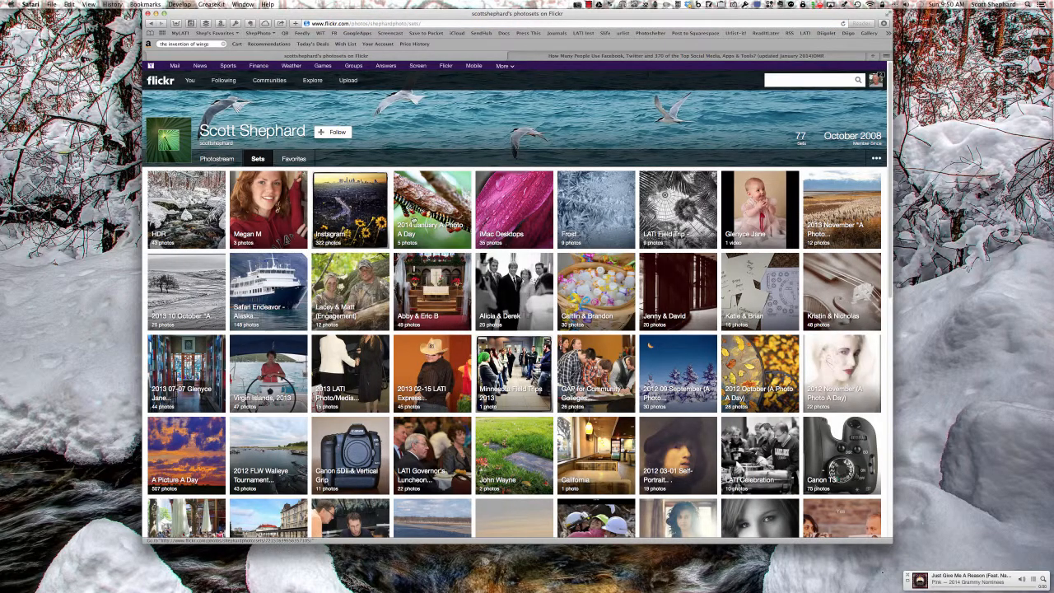
click(432, 209)
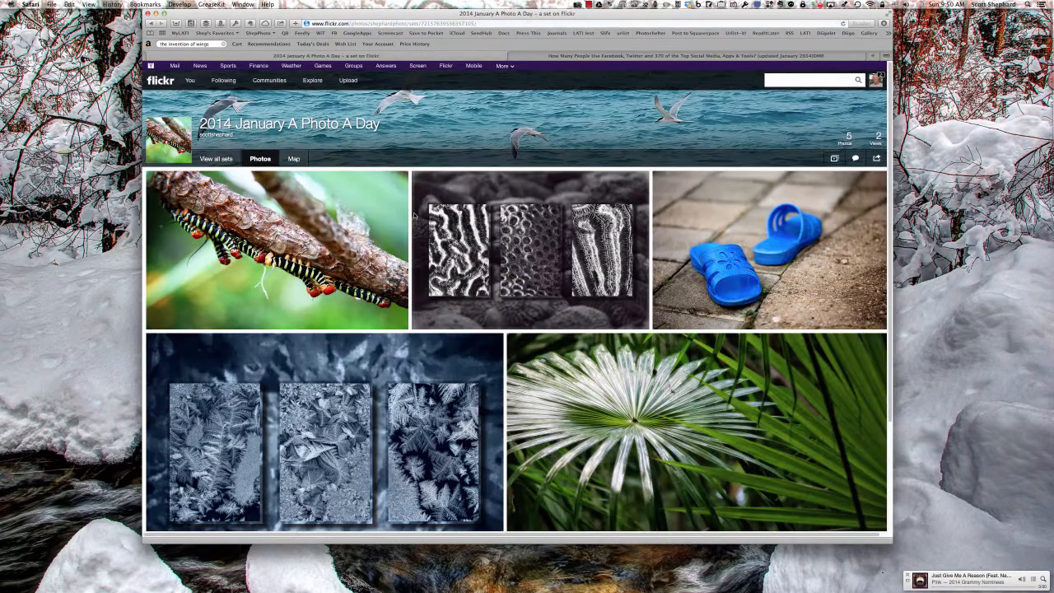
click(530, 251)
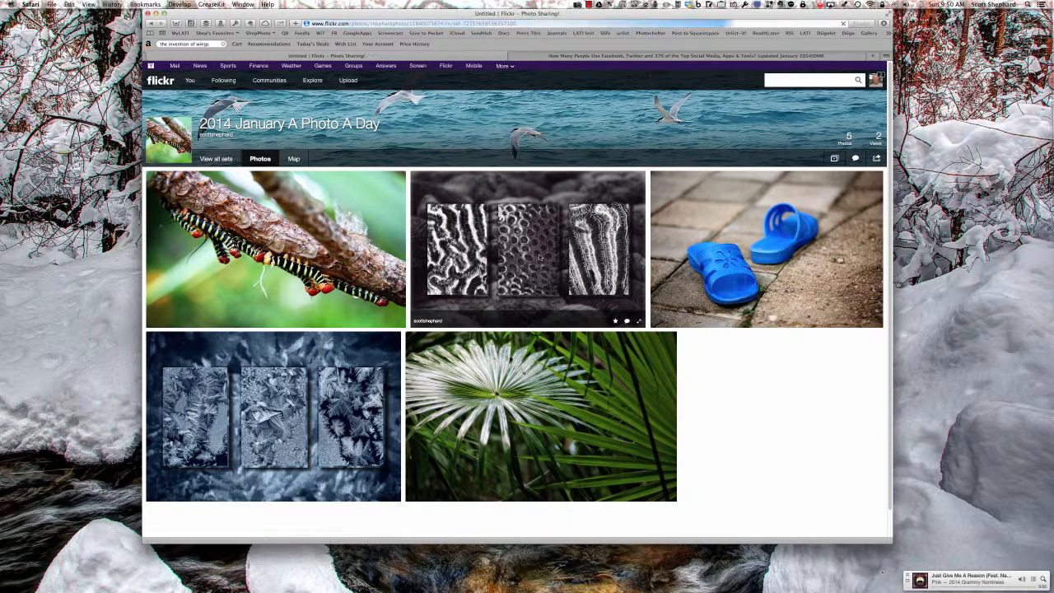
click(527, 250)
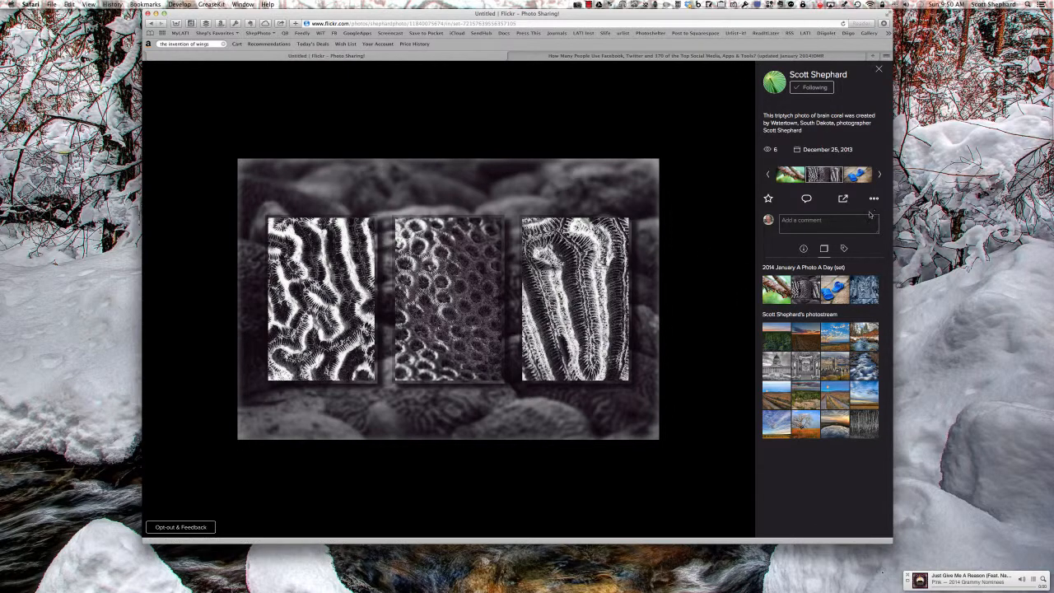
mouse_move(874, 197)
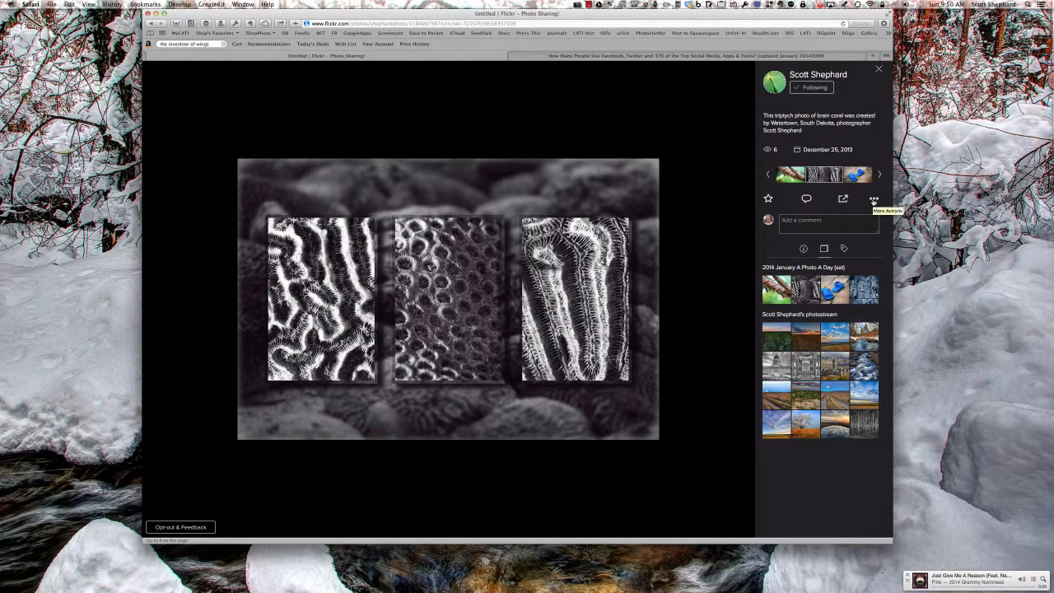
Step: Show its All sizes page, which reports downloading disabled and sizes up to Large 1024
click(873, 197)
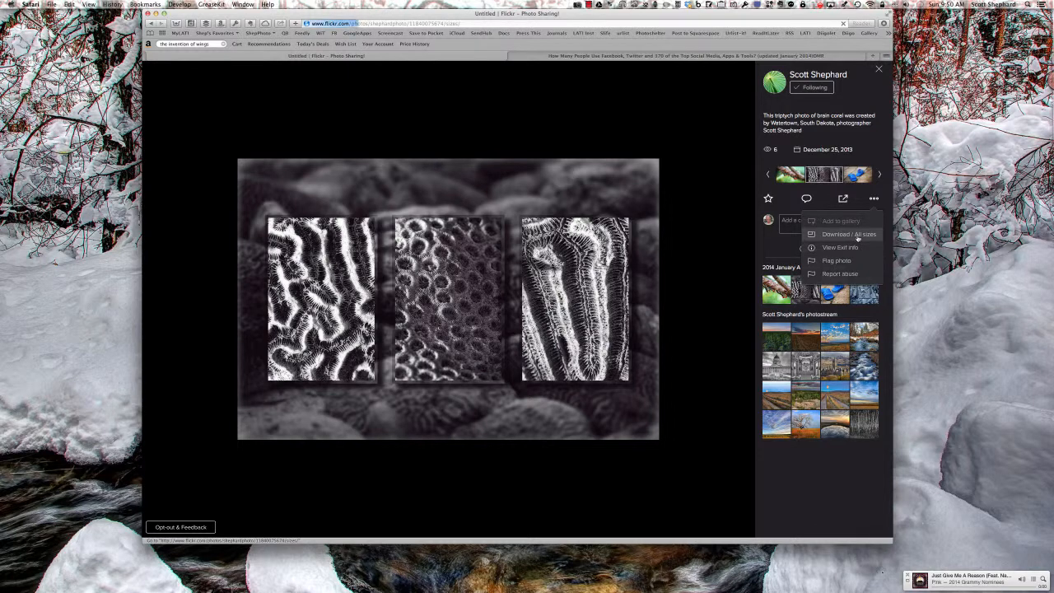
click(849, 234)
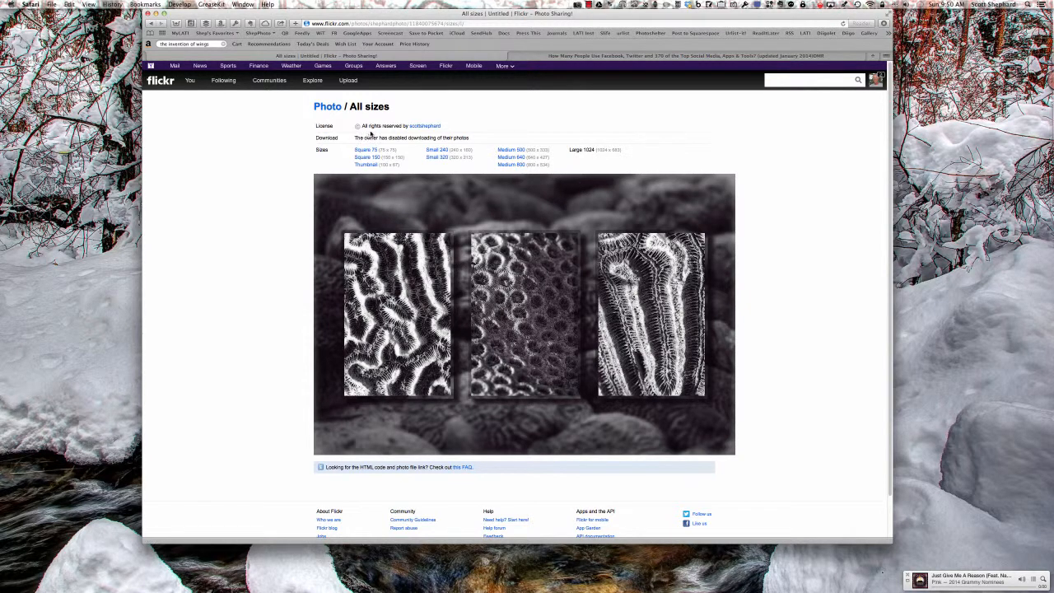
click(425, 126)
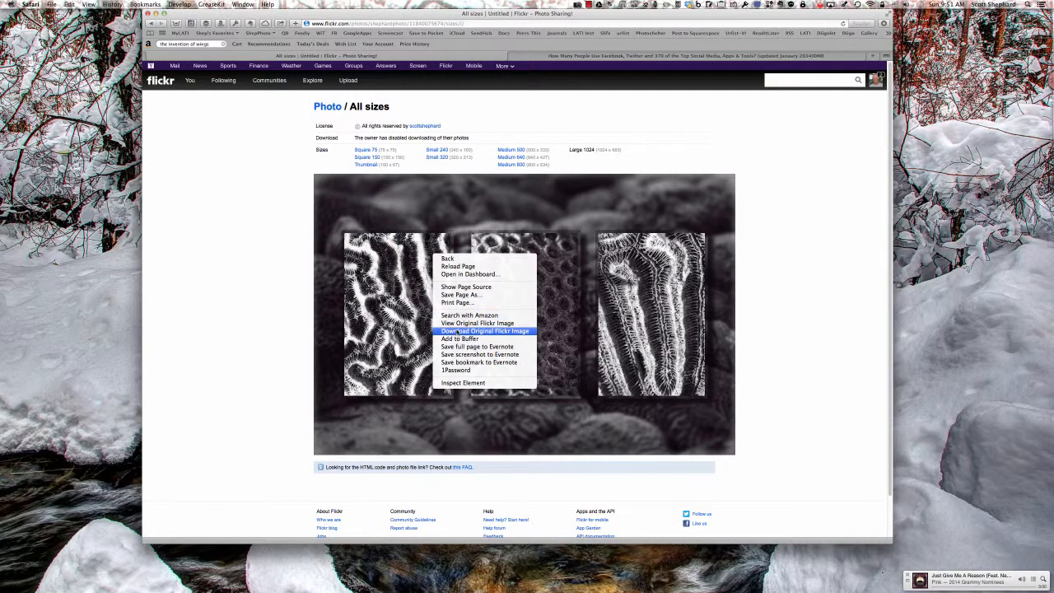
click(485, 330)
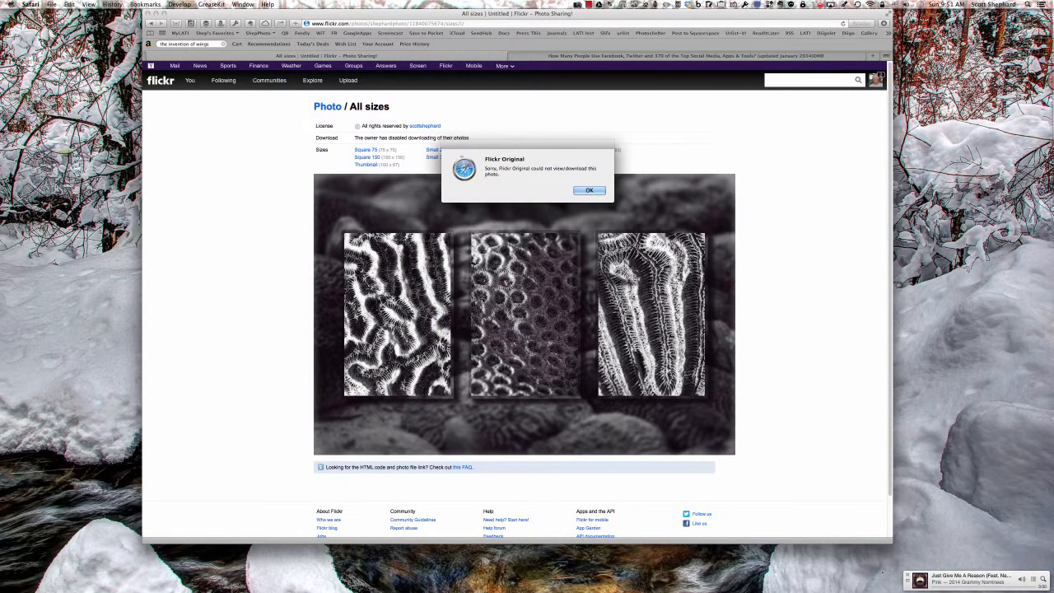
click(589, 191)
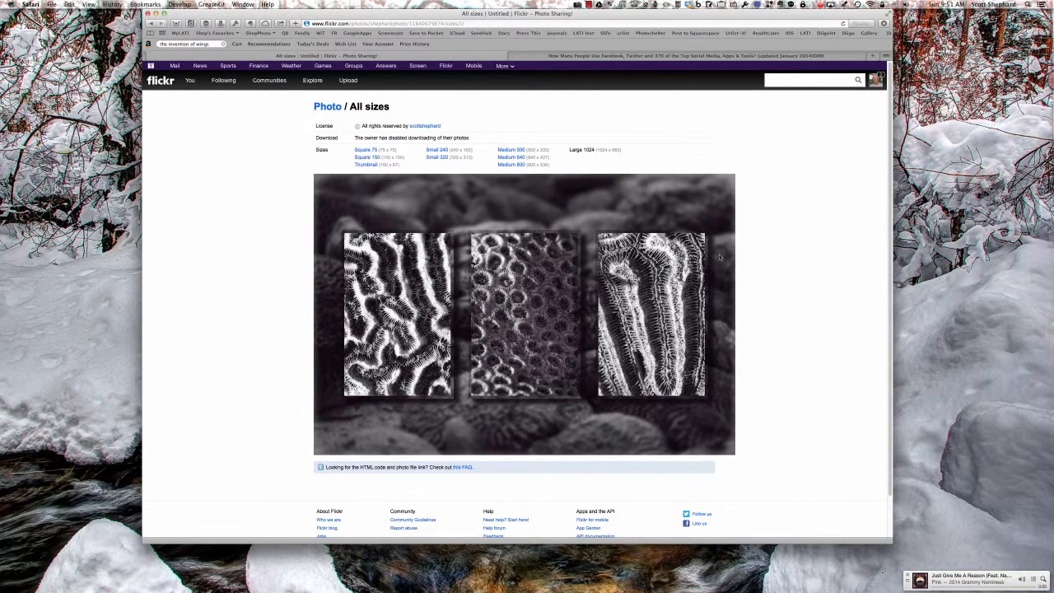
mouse_move(812, 151)
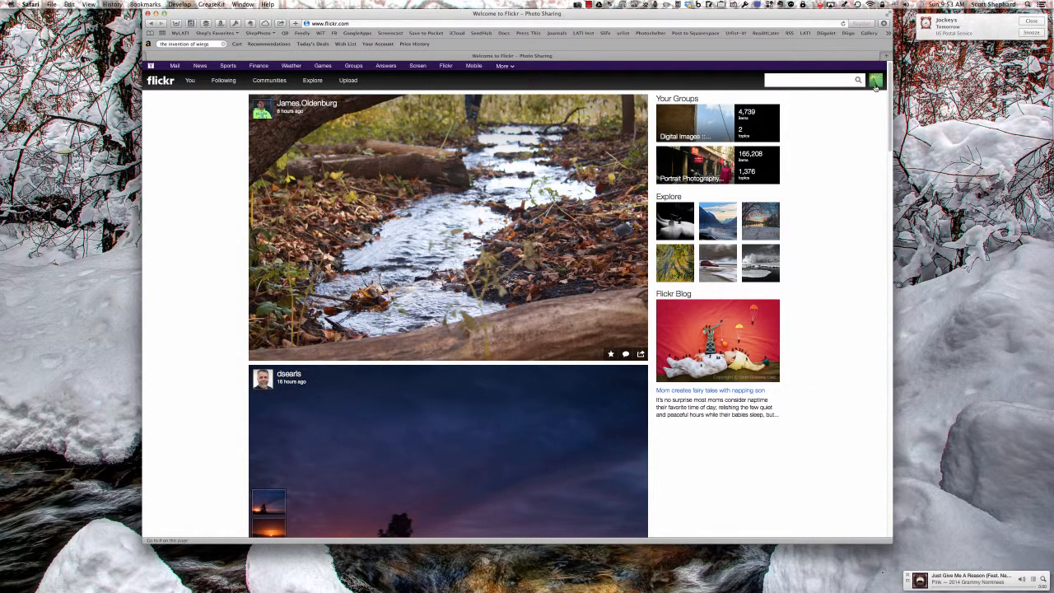
Step: Reach the owner account's Settings and its Defaults for new uploads section
click(877, 79)
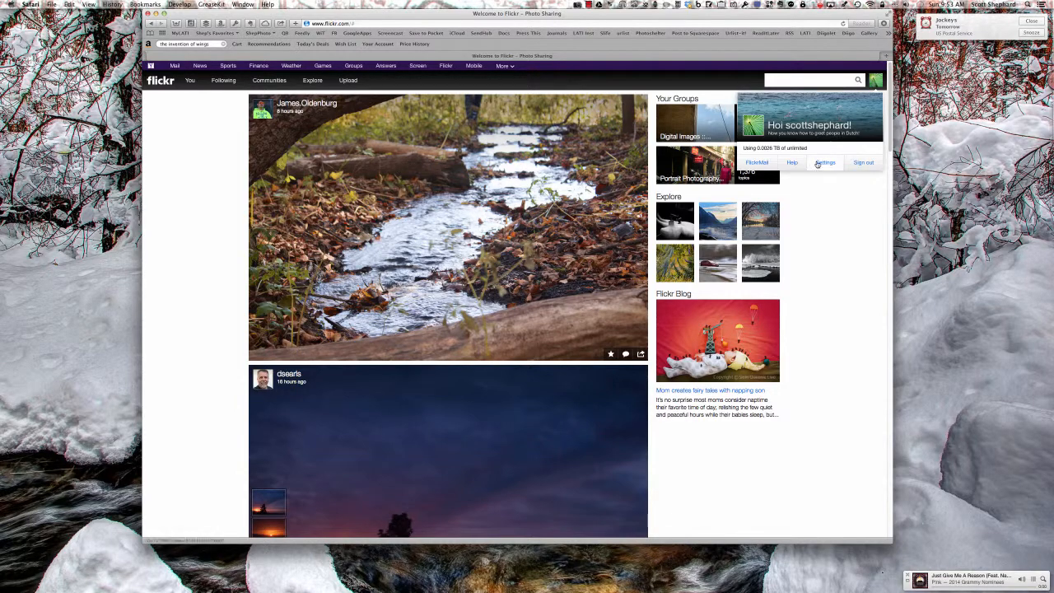
click(825, 163)
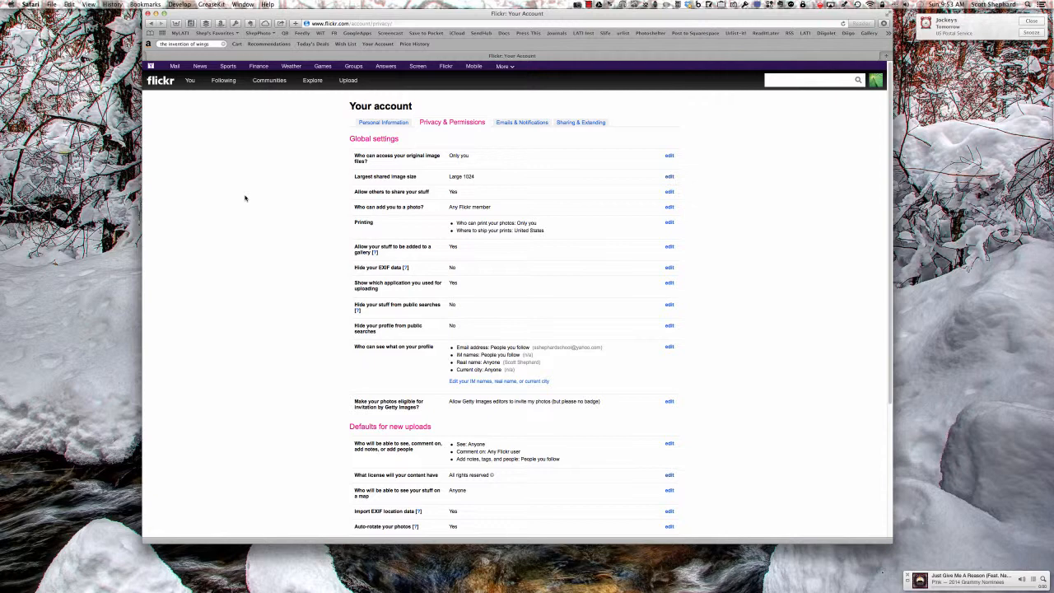
mouse_move(438, 168)
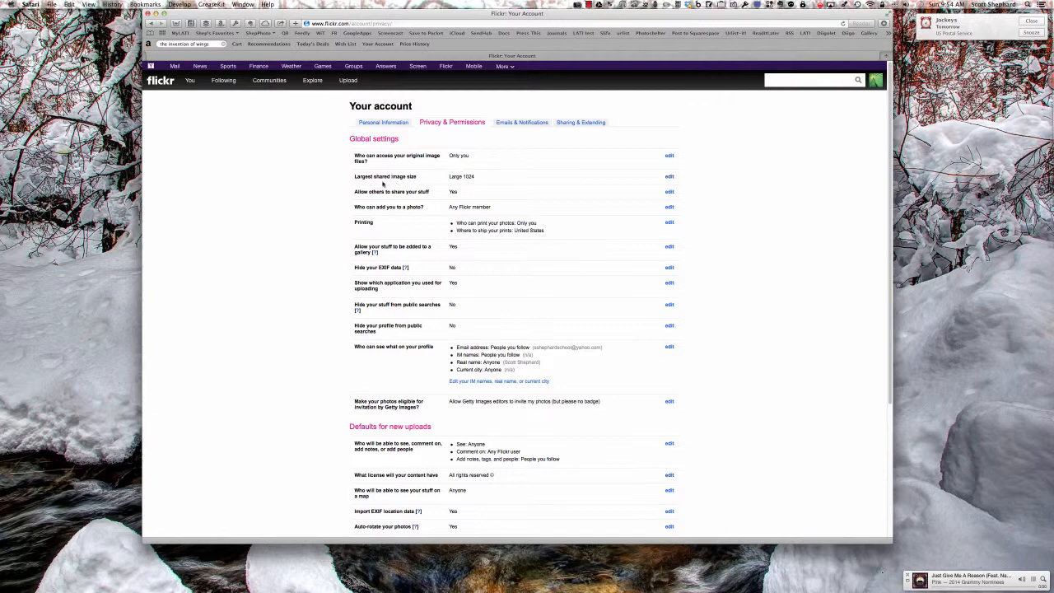
mouse_move(471, 183)
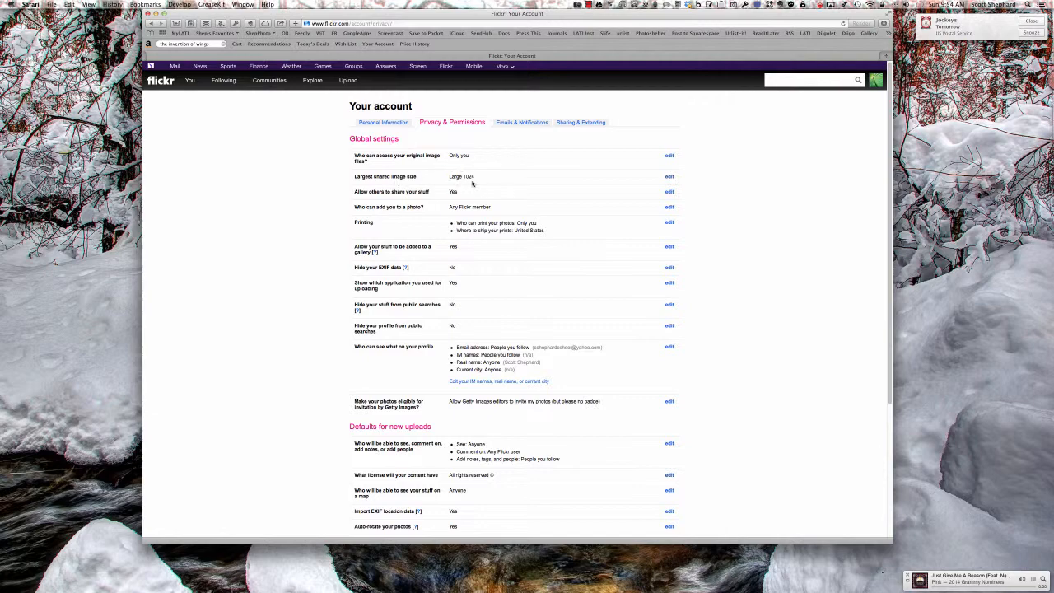
mouse_move(527, 284)
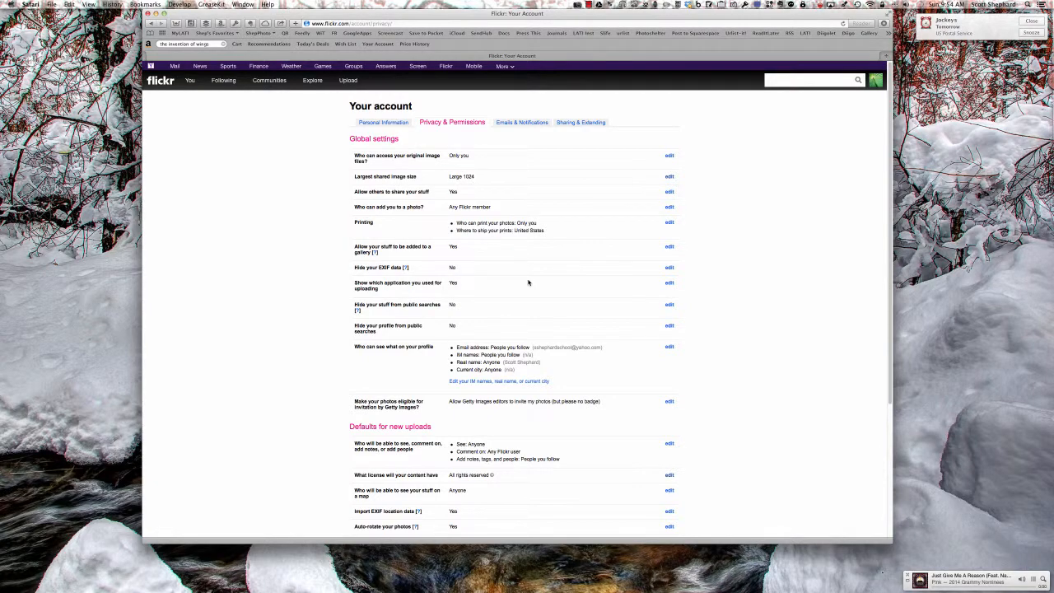
scroll(down, 3)
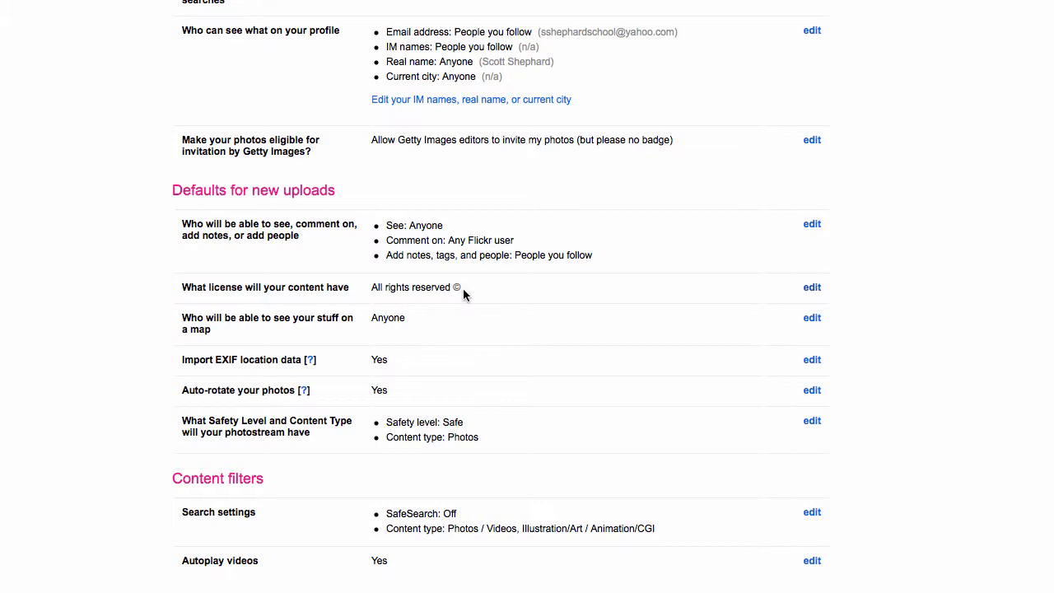
mouse_move(507, 308)
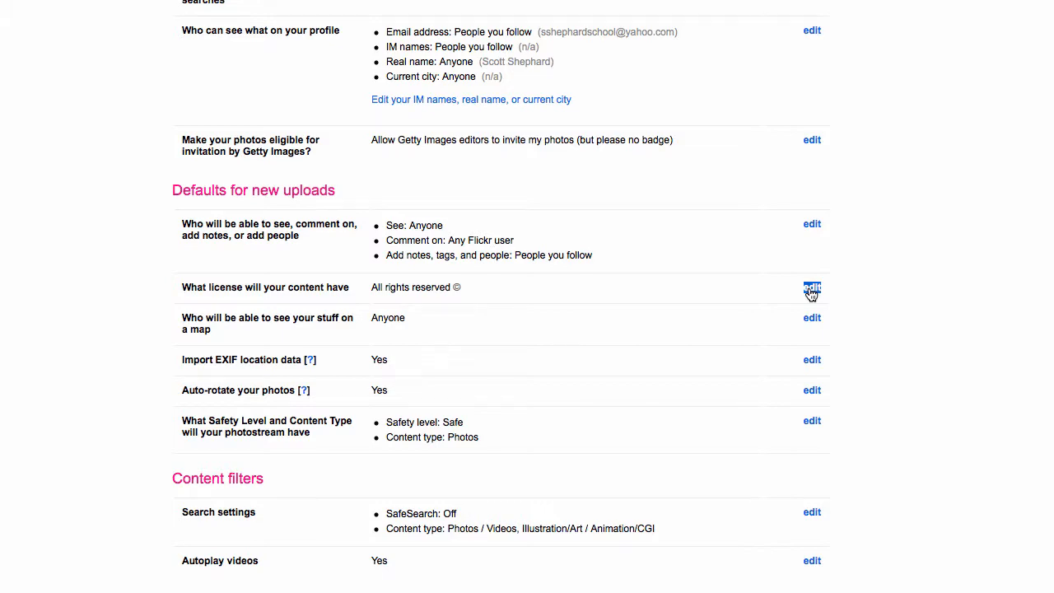
Step: Try the NonCommercial-NoDerivs license, then return to None (All rights reserved)
click(810, 287)
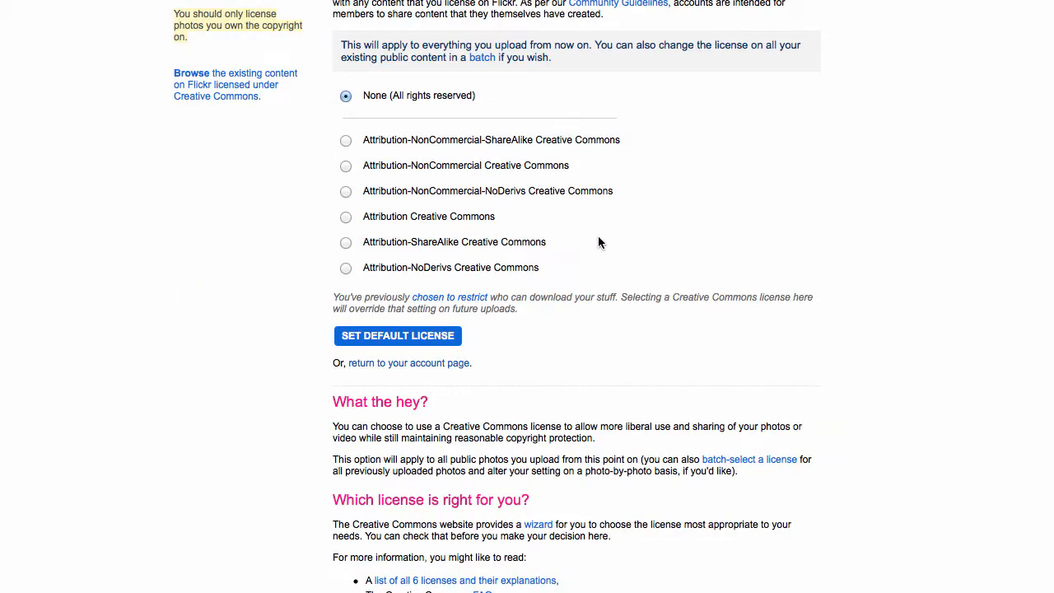
click(346, 191)
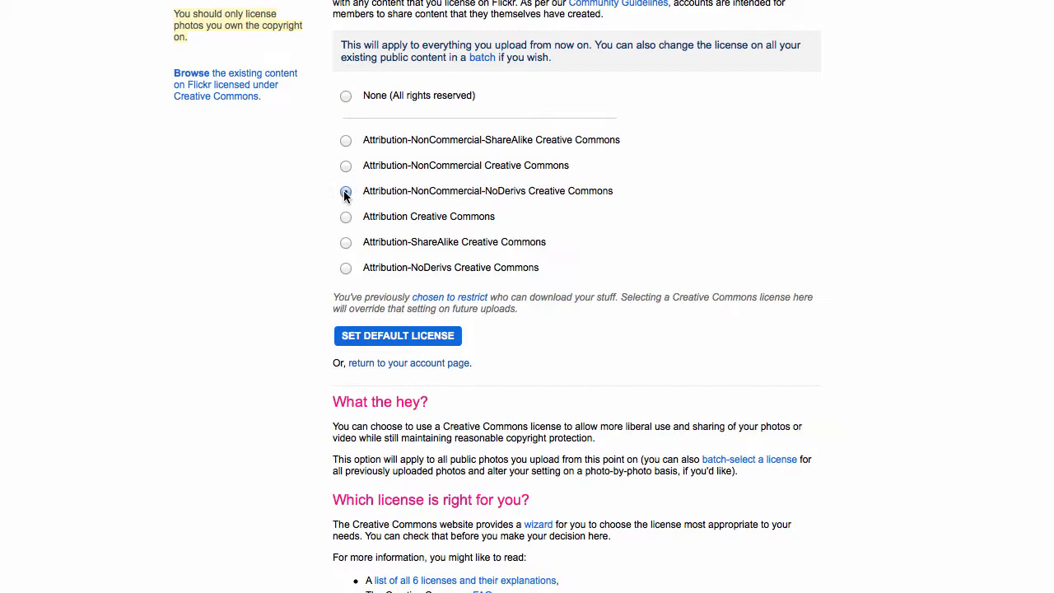
click(346, 191)
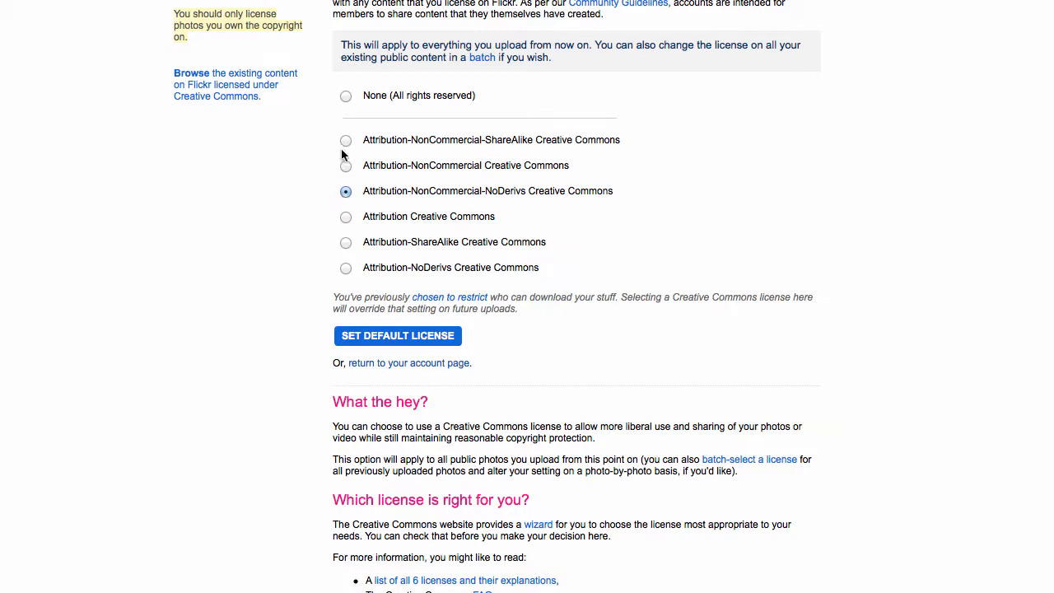
click(346, 95)
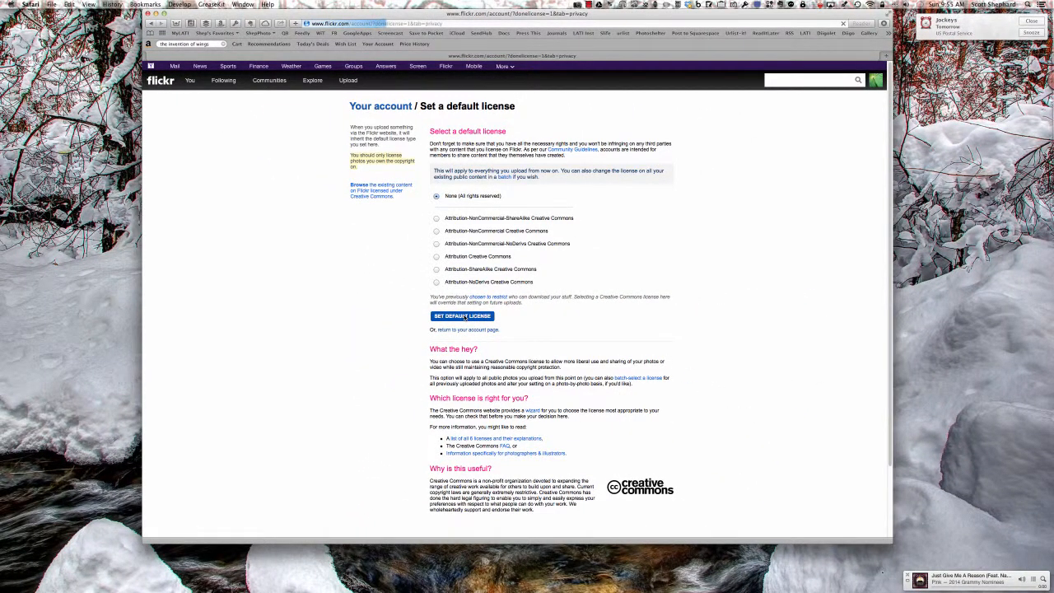
Step: Save All rights reserved as the default license and go to your own photostream
click(461, 316)
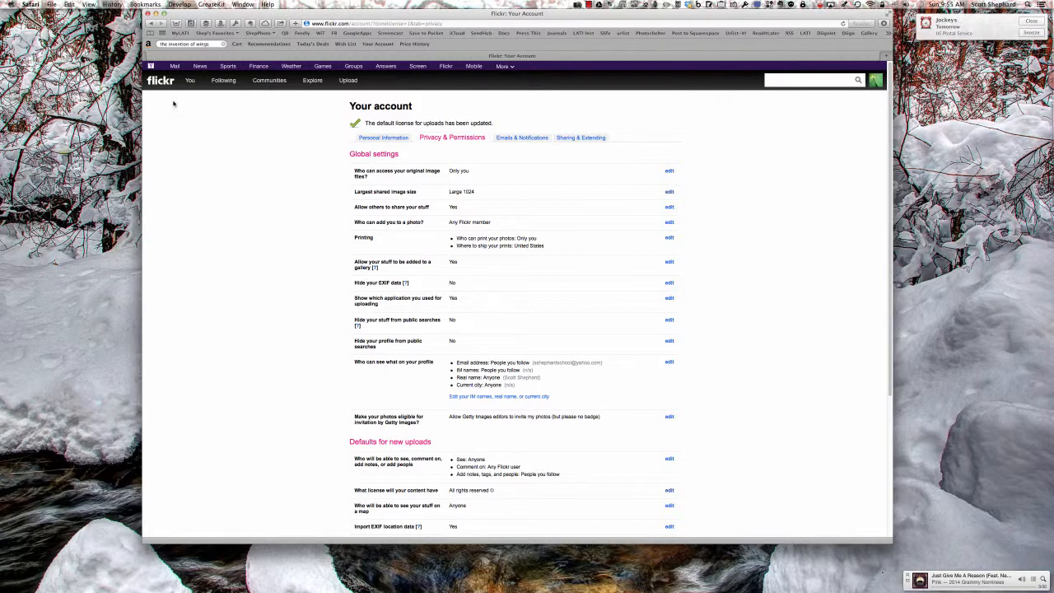
click(189, 80)
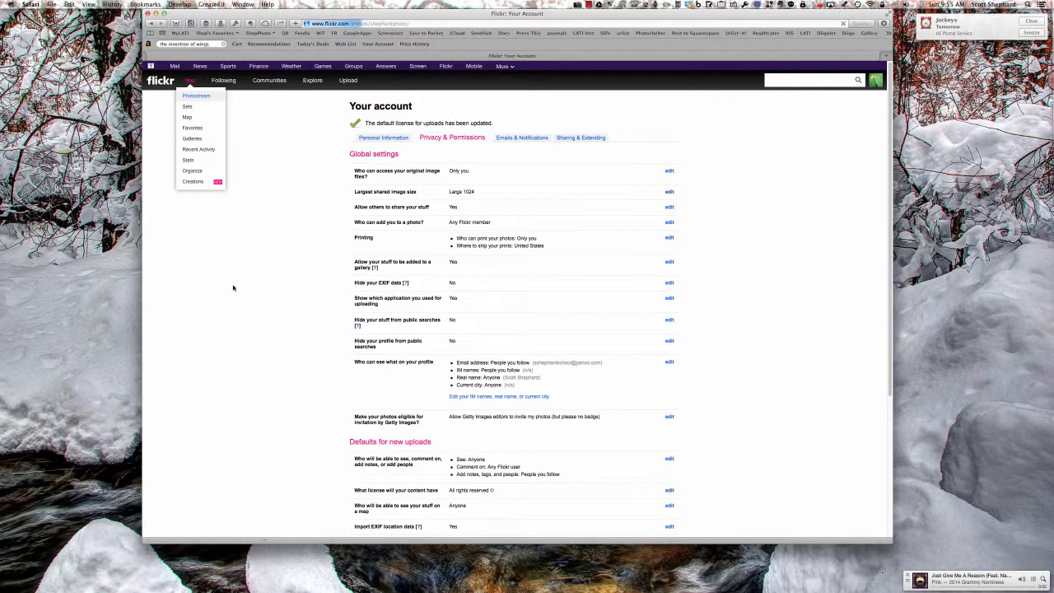
click(196, 95)
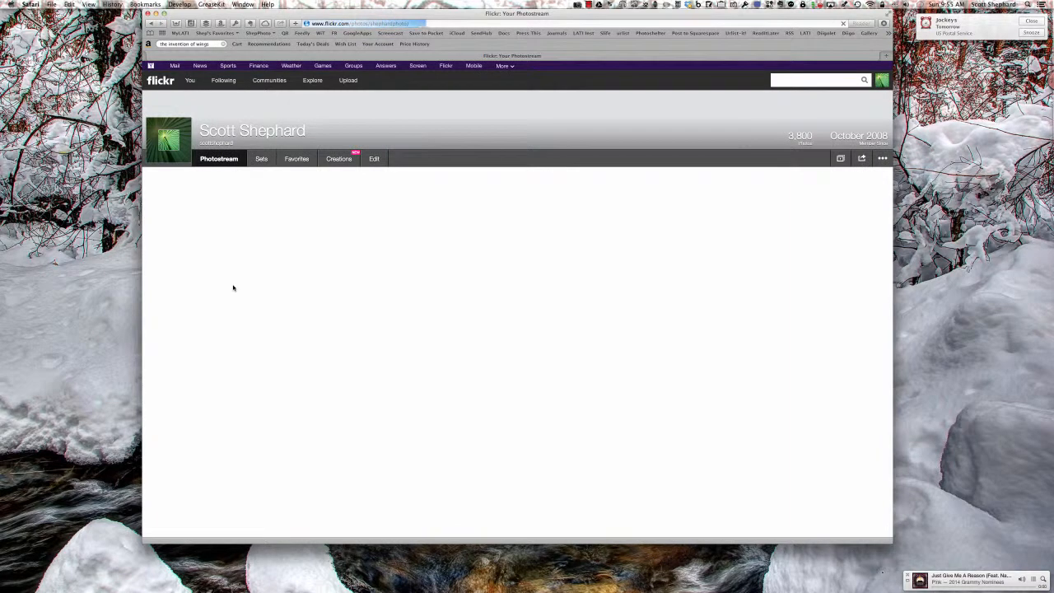